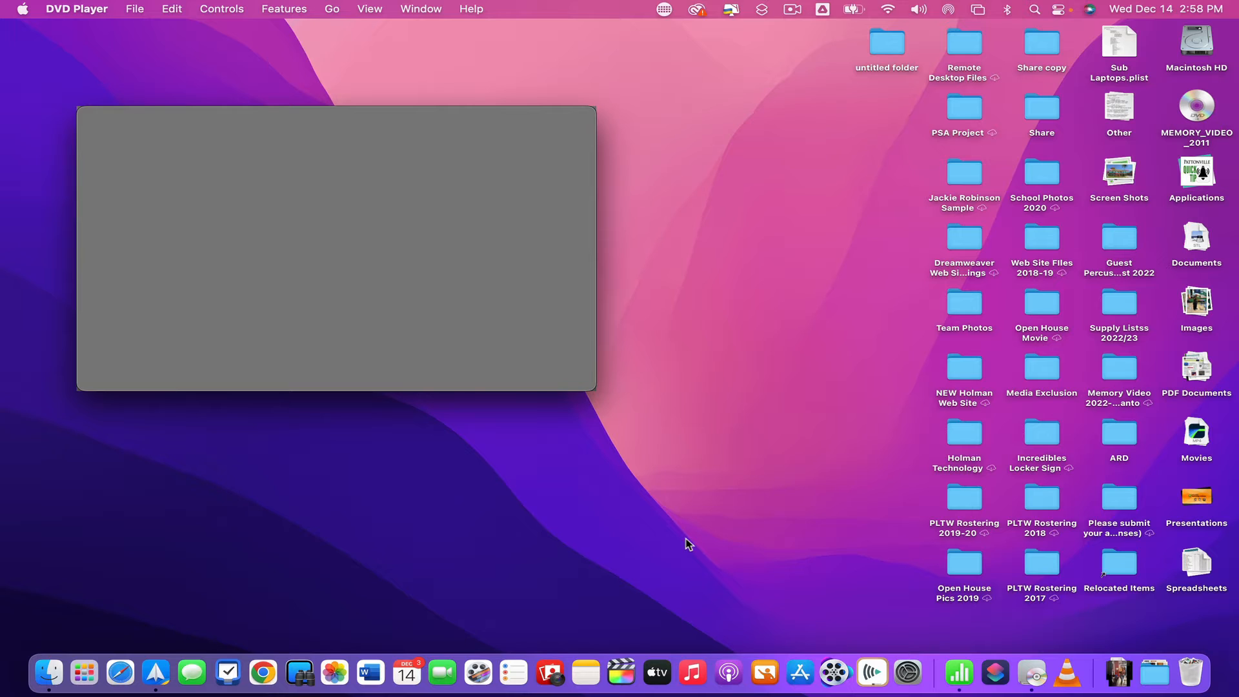
mouse_move(1169, 232)
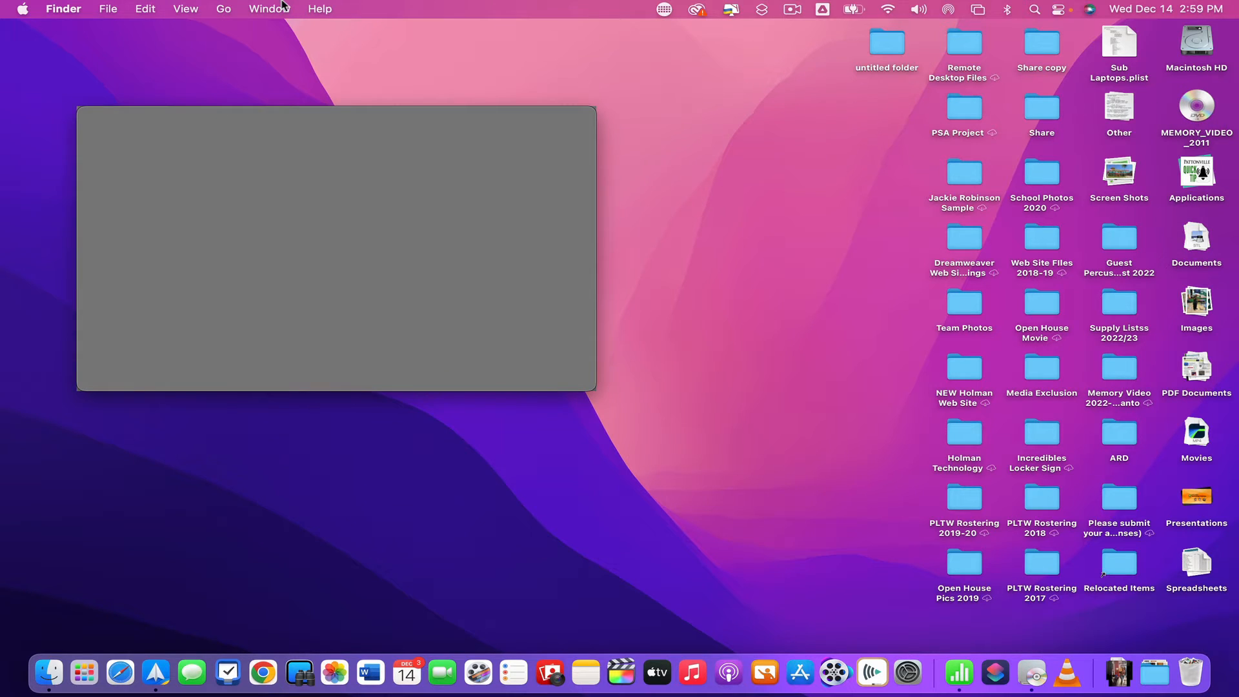
mouse_move(107, 64)
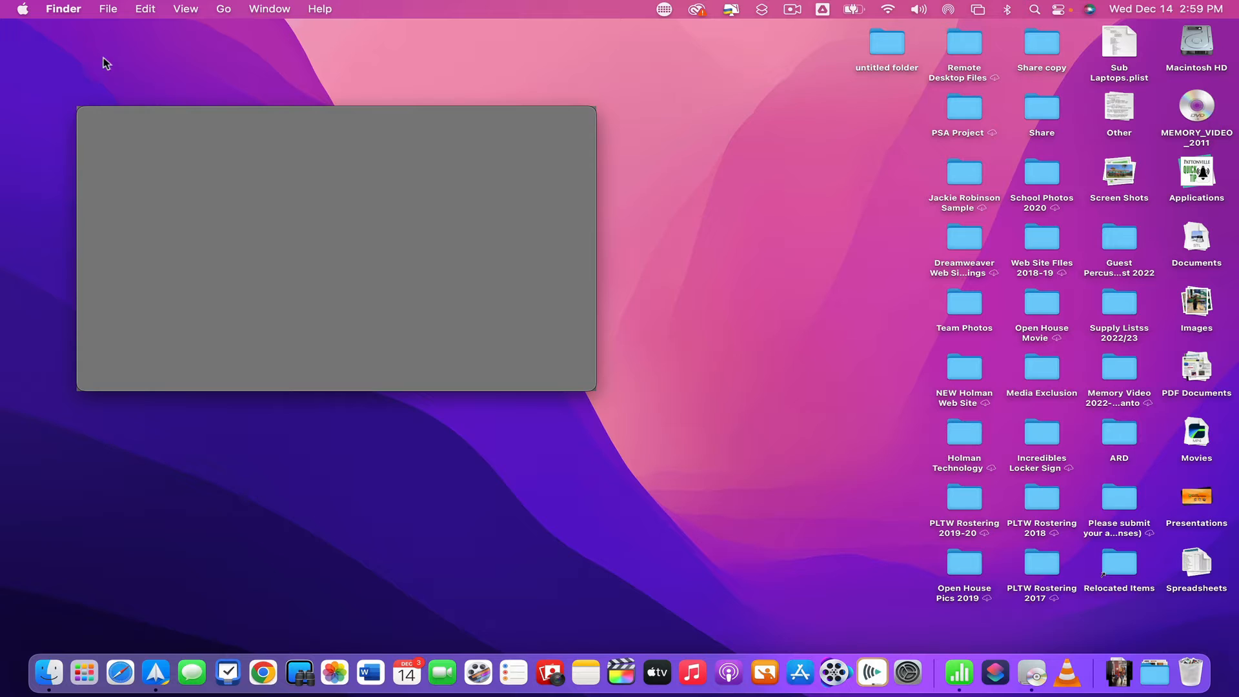
Step: Look at Finder's General preferences, then quit DVD Player to leave only the desktop
click(63, 9)
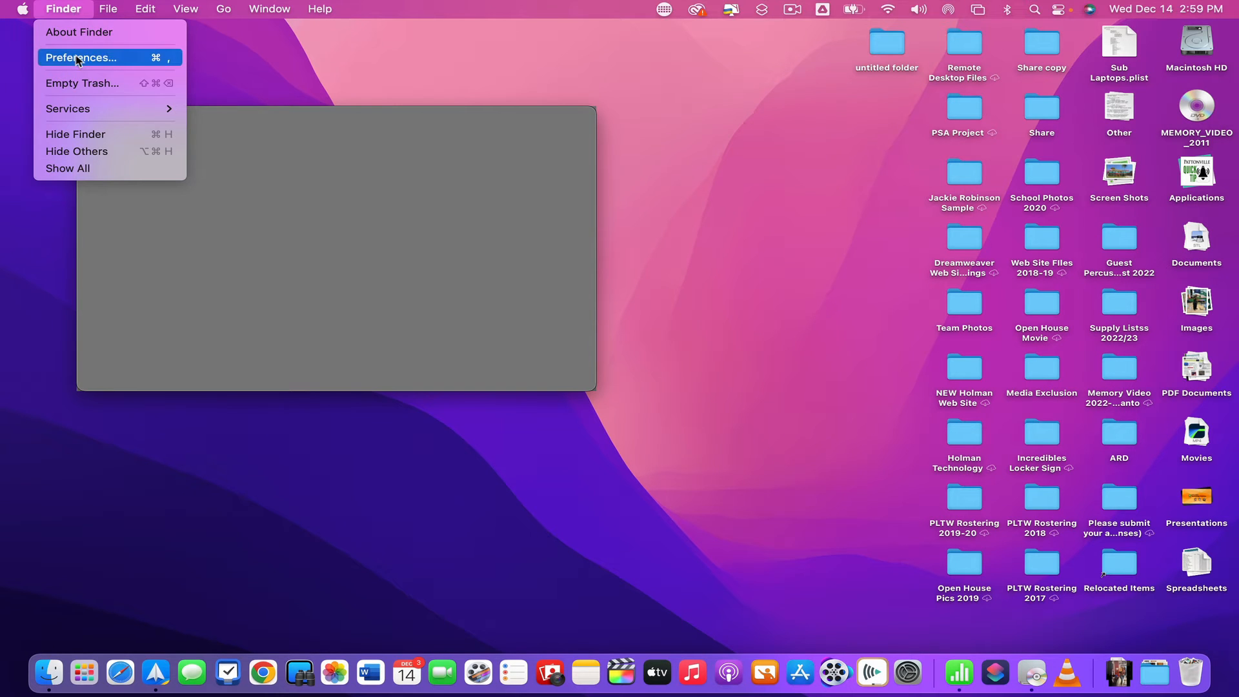
click(81, 57)
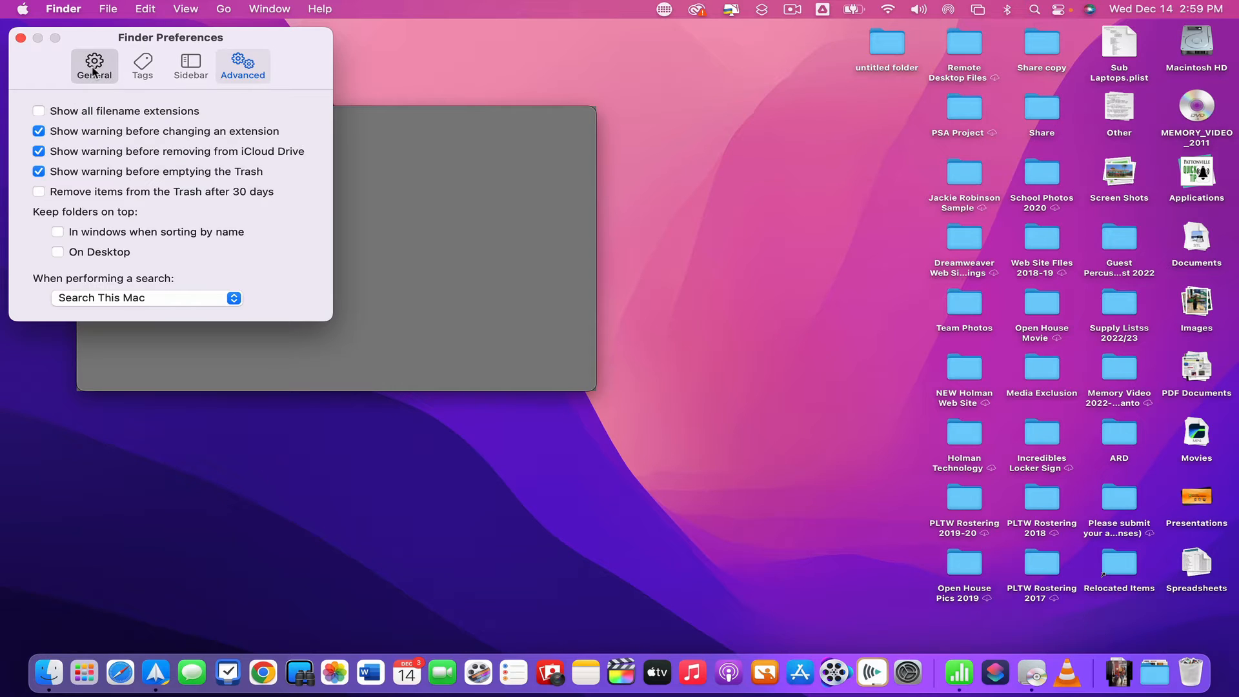
click(94, 64)
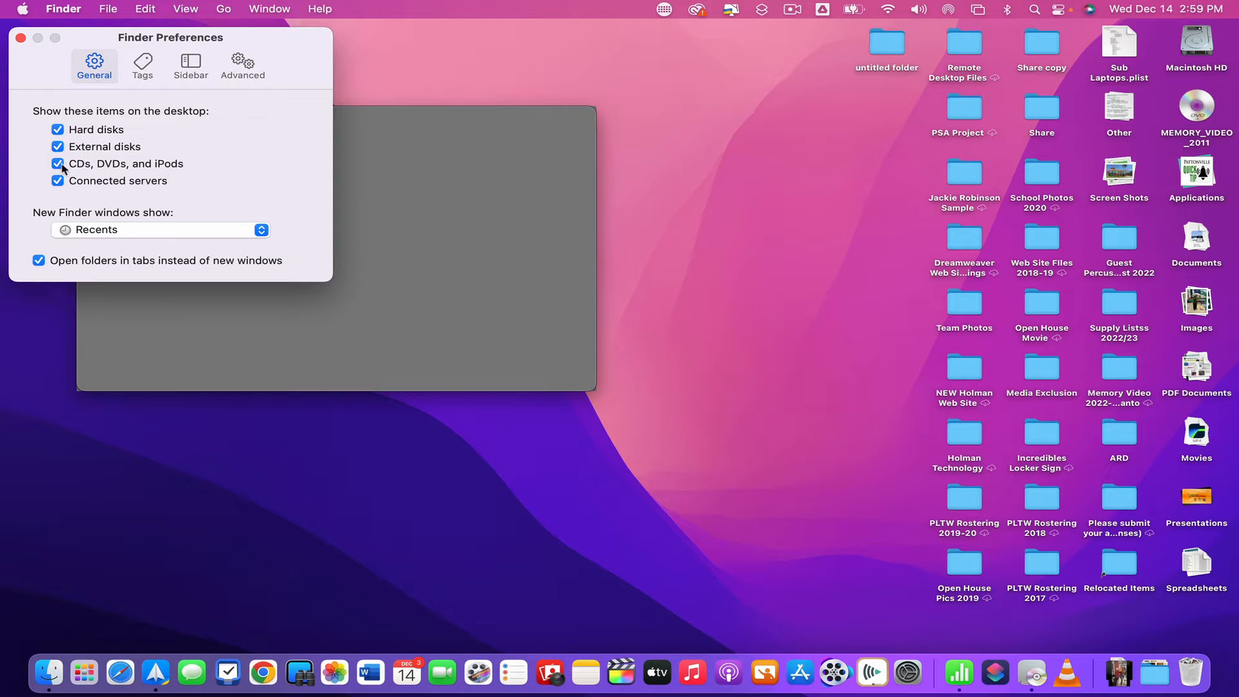
mouse_move(144, 164)
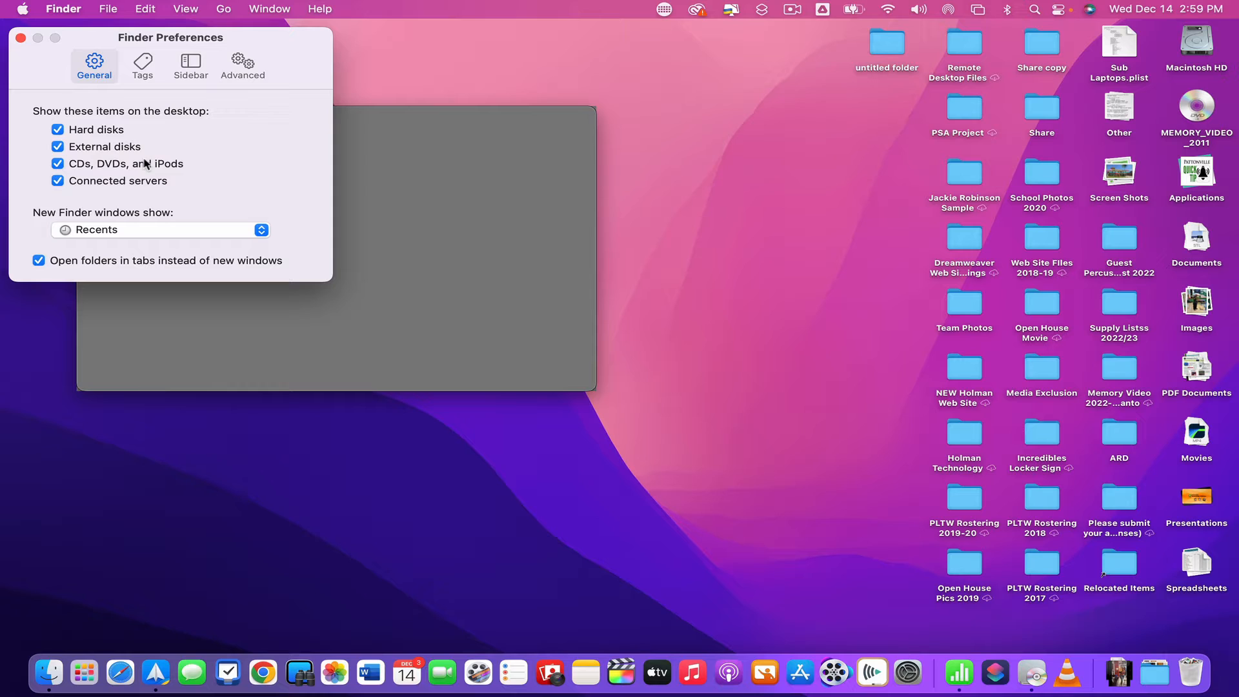
mouse_move(591, 127)
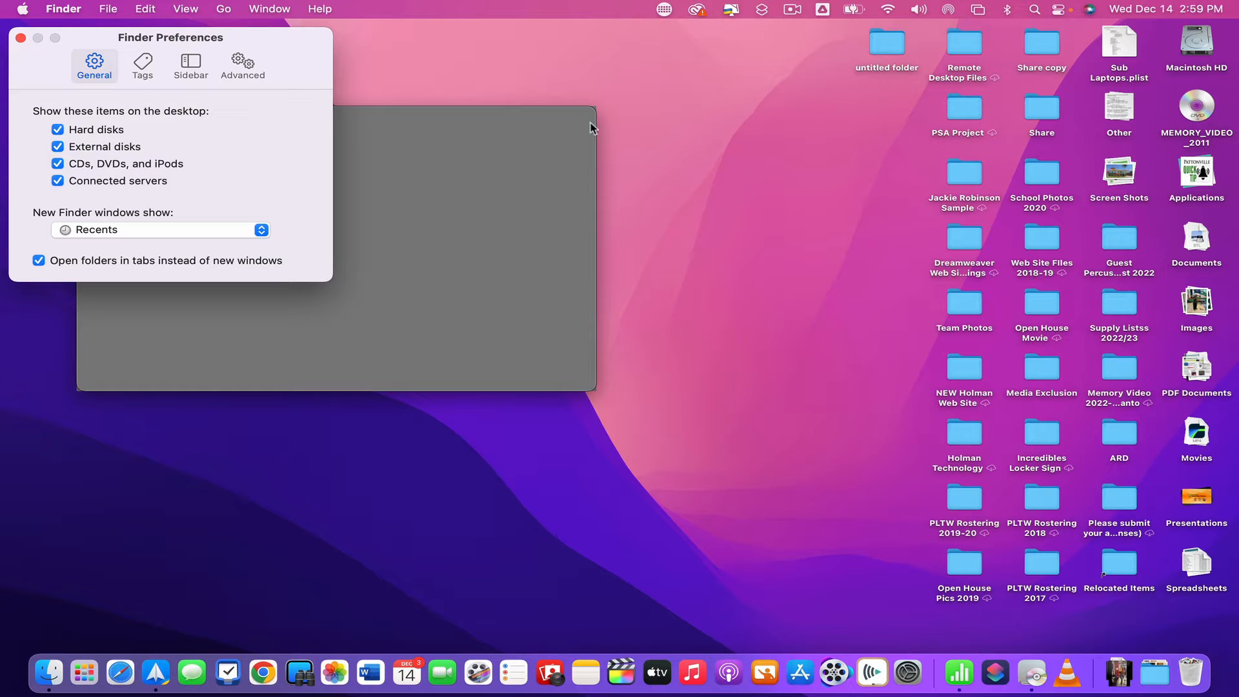
mouse_move(1022, 97)
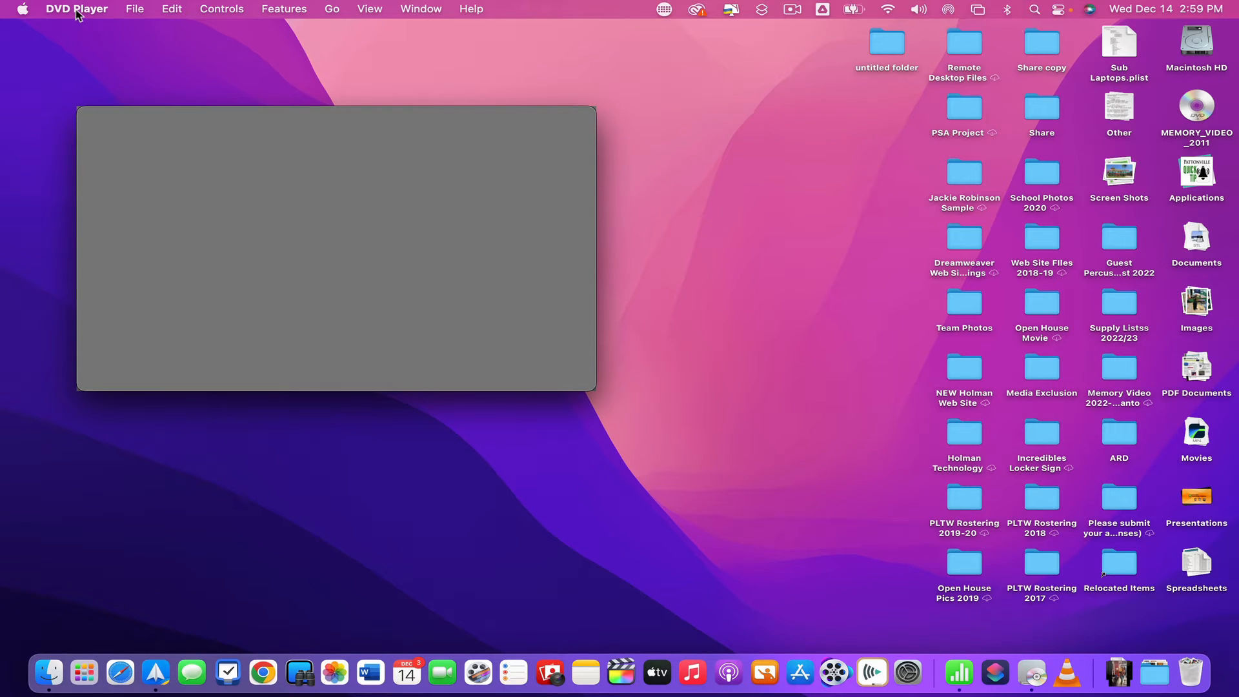
mouse_move(90, 19)
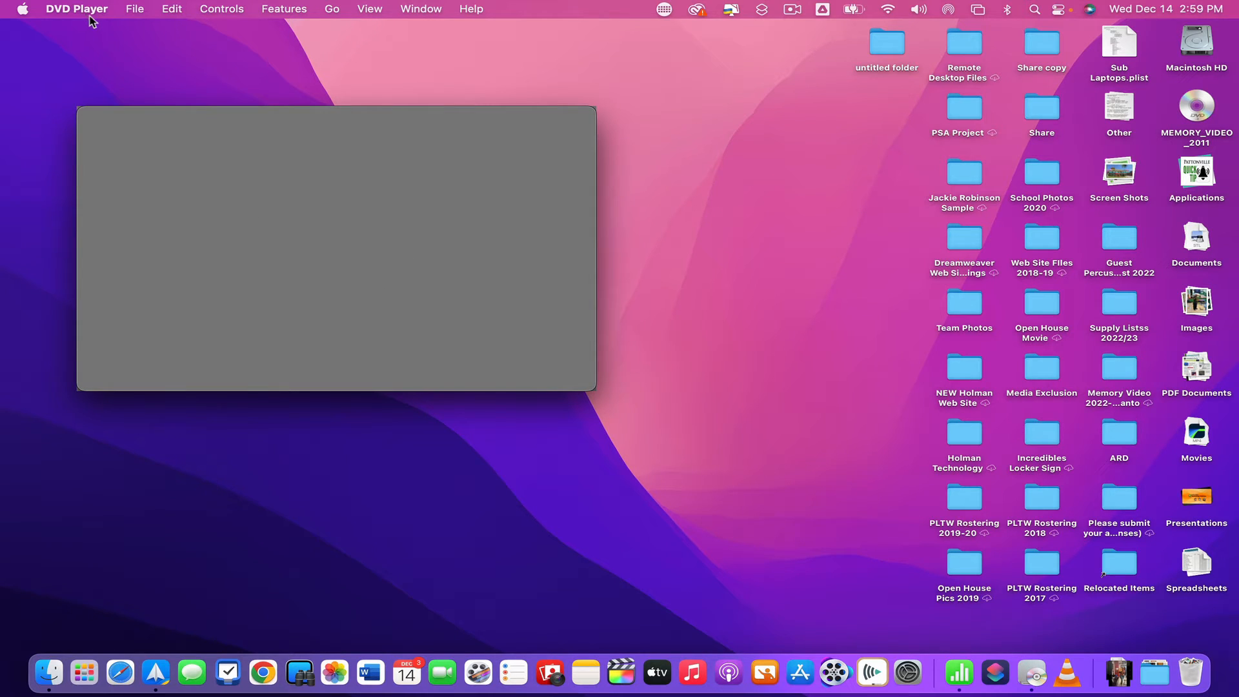
click(76, 9)
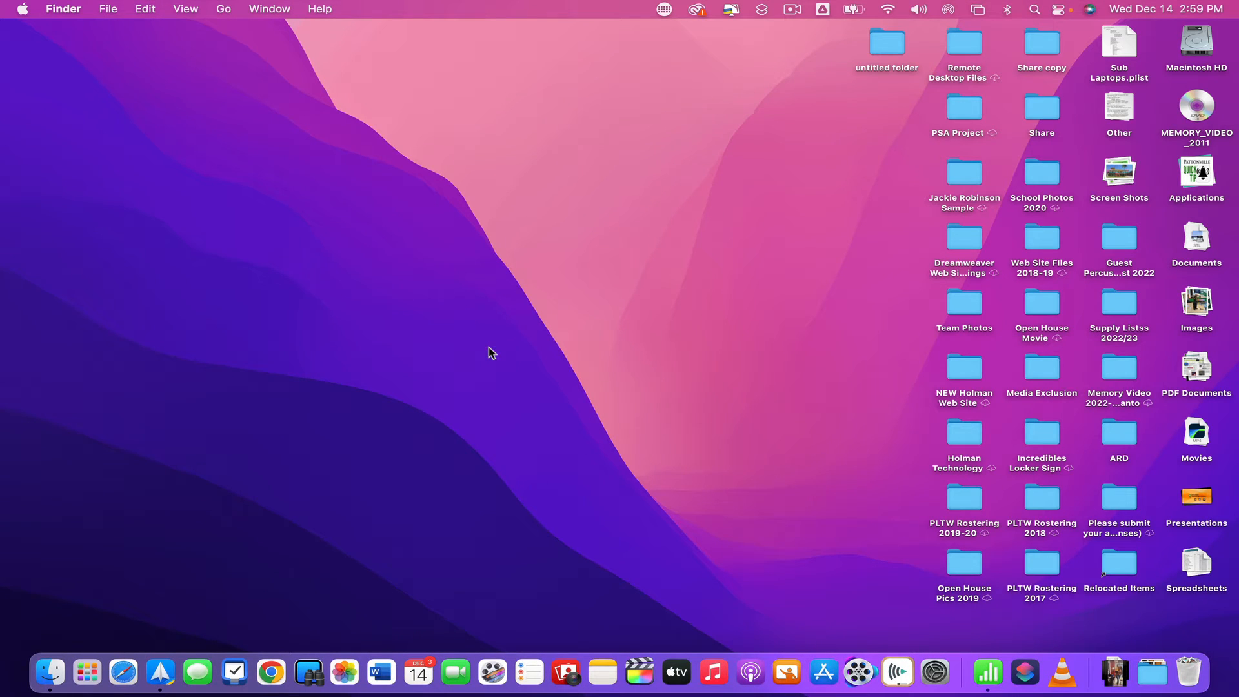
mouse_move(594, 131)
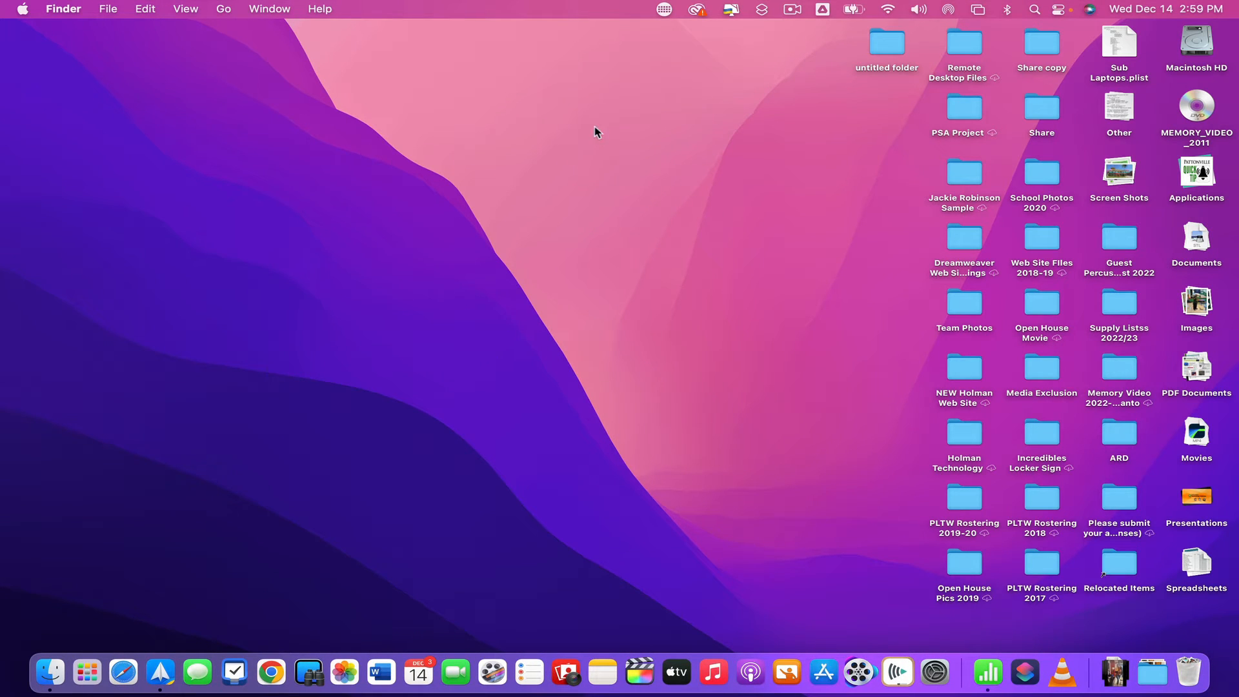
mouse_move(601, 111)
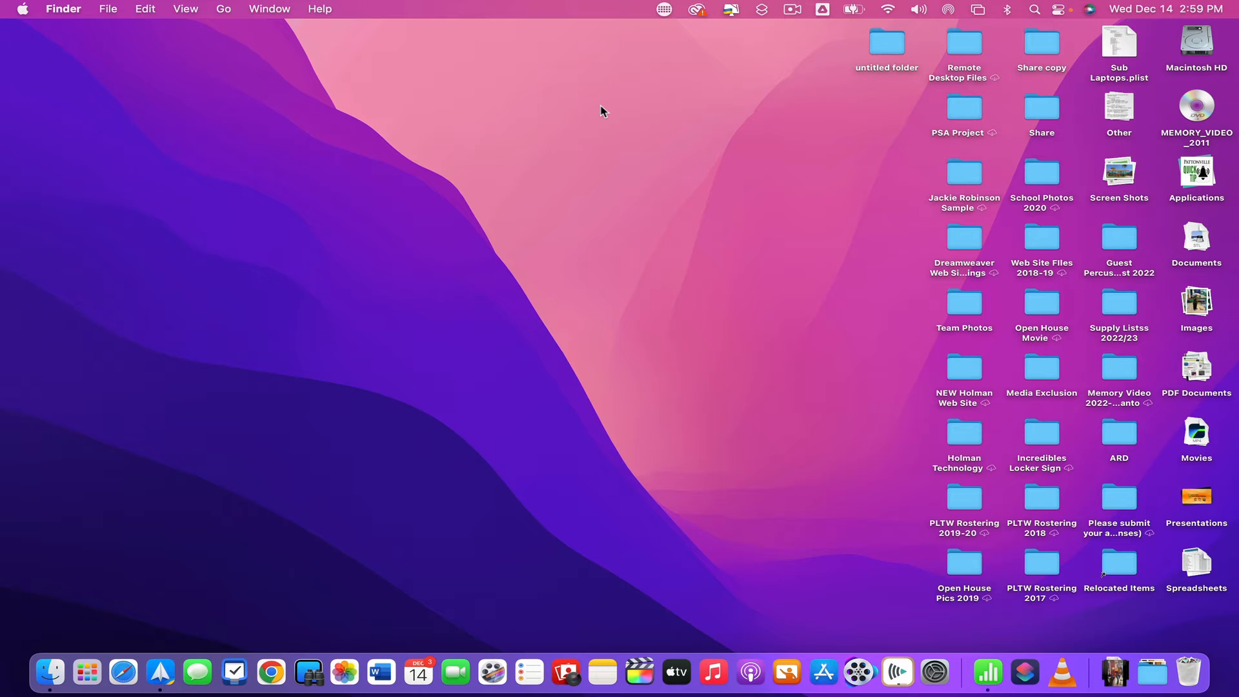
Step: Search Spotlight for 'vlc' to launch VLC media player
text(vlc)
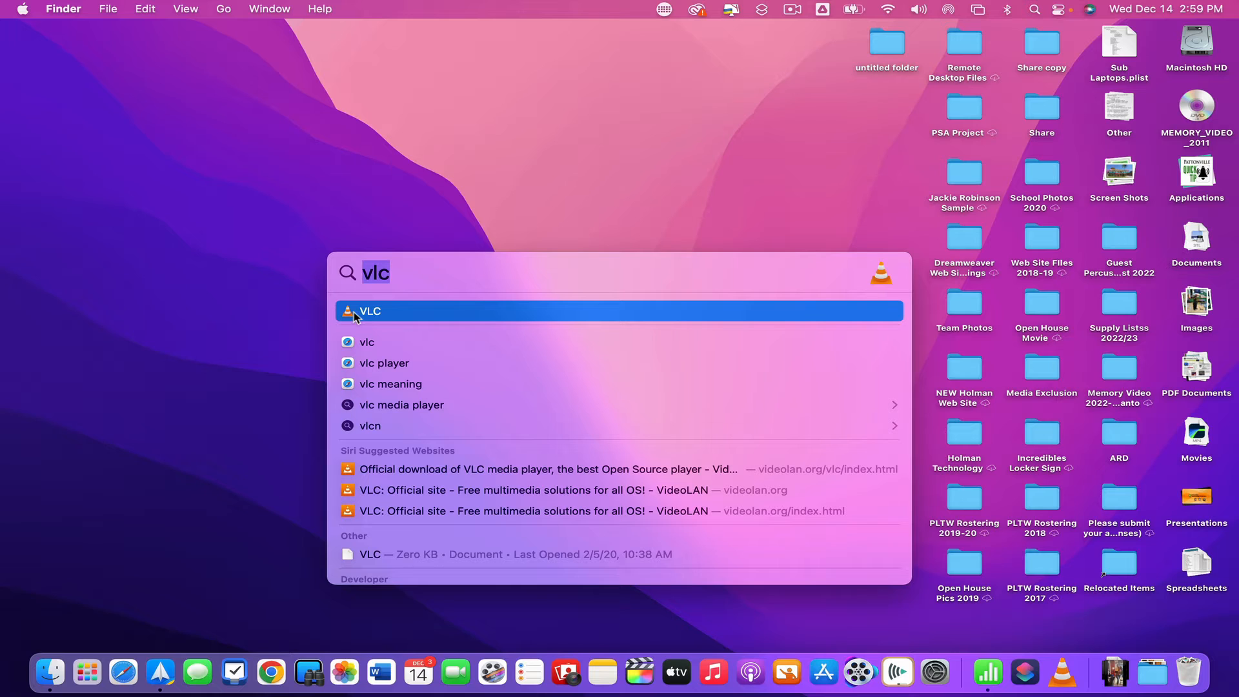
mouse_move(378, 323)
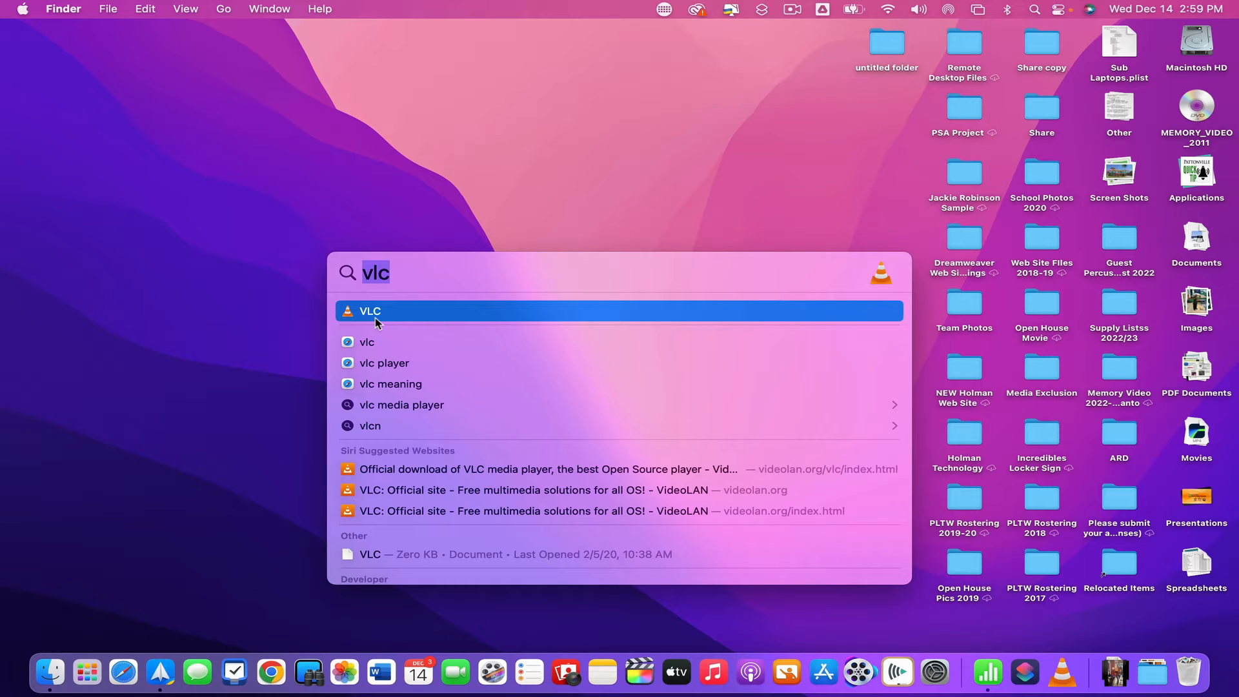
mouse_move(653, 591)
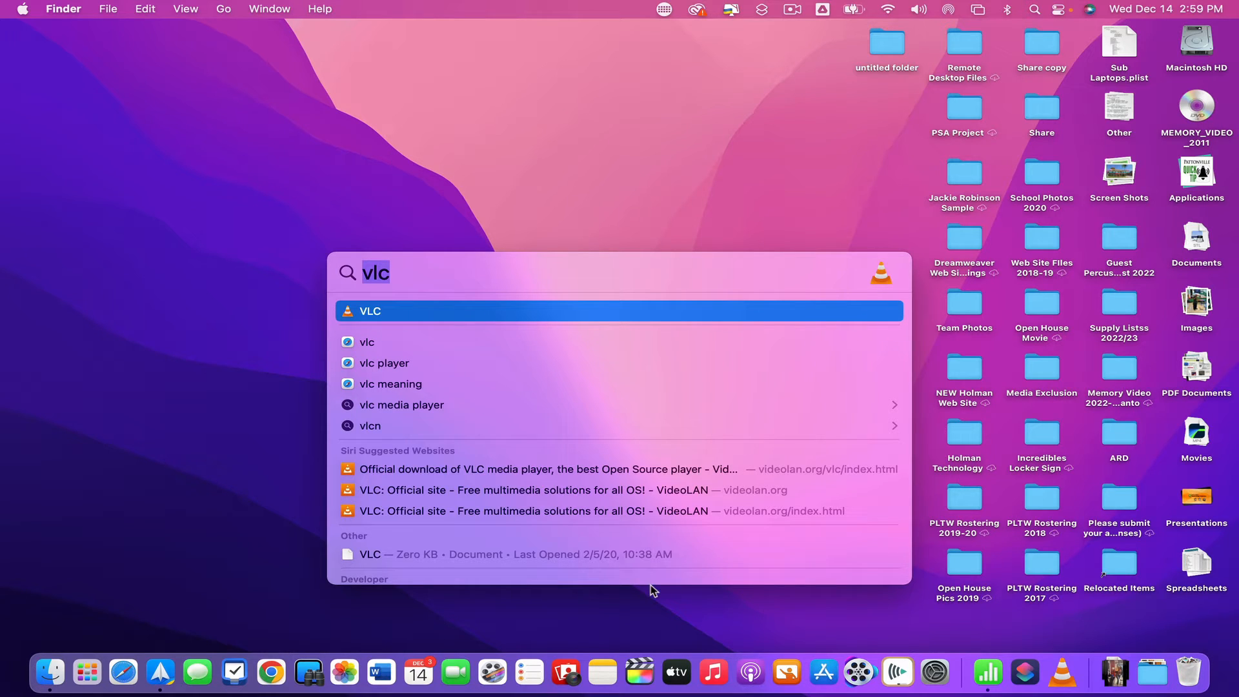
mouse_move(896, 672)
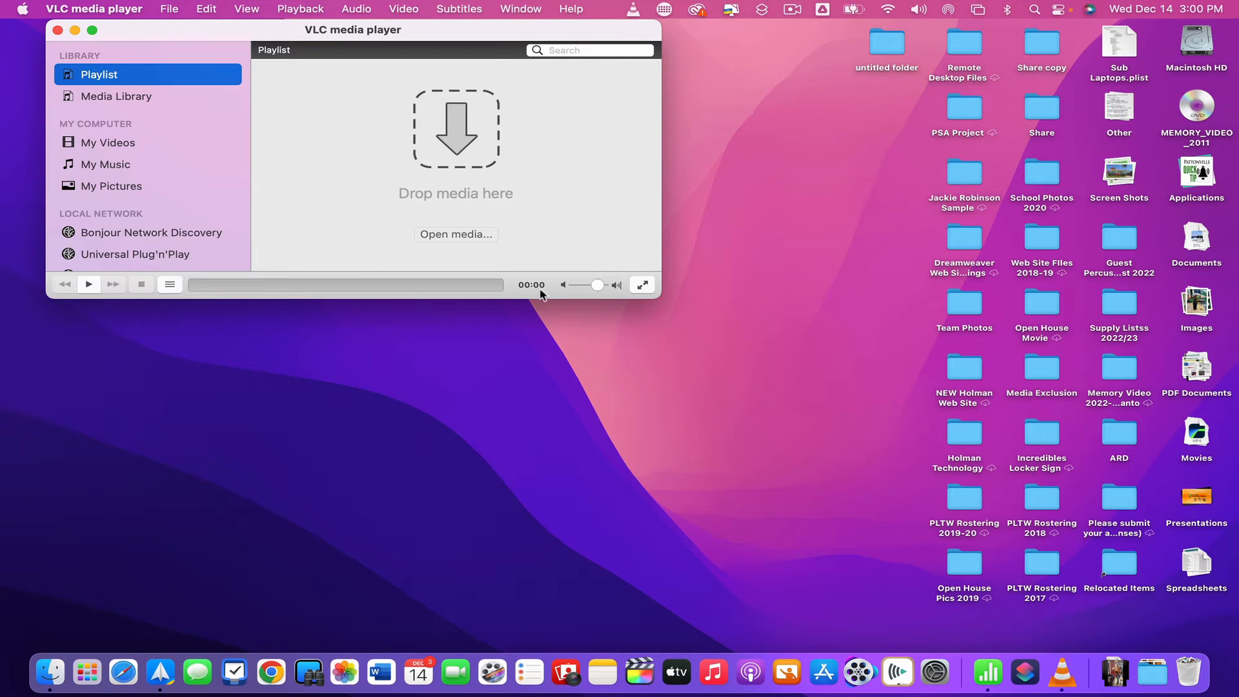
mouse_move(551, 279)
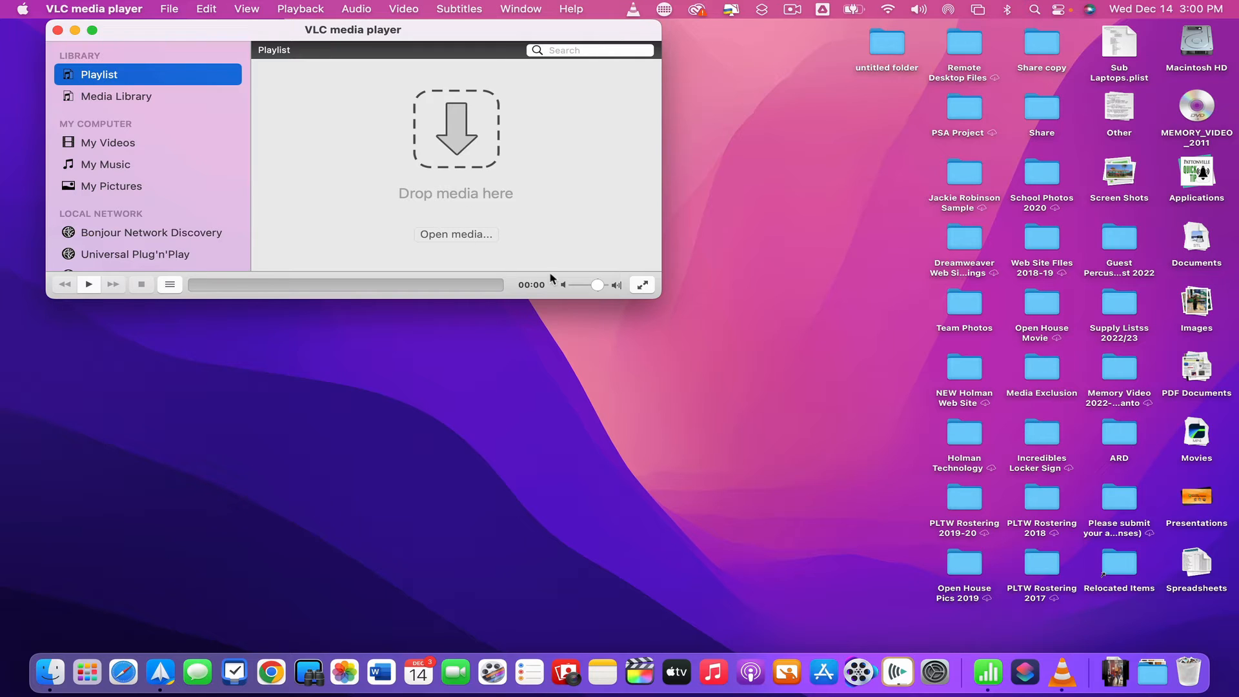
mouse_move(453, 118)
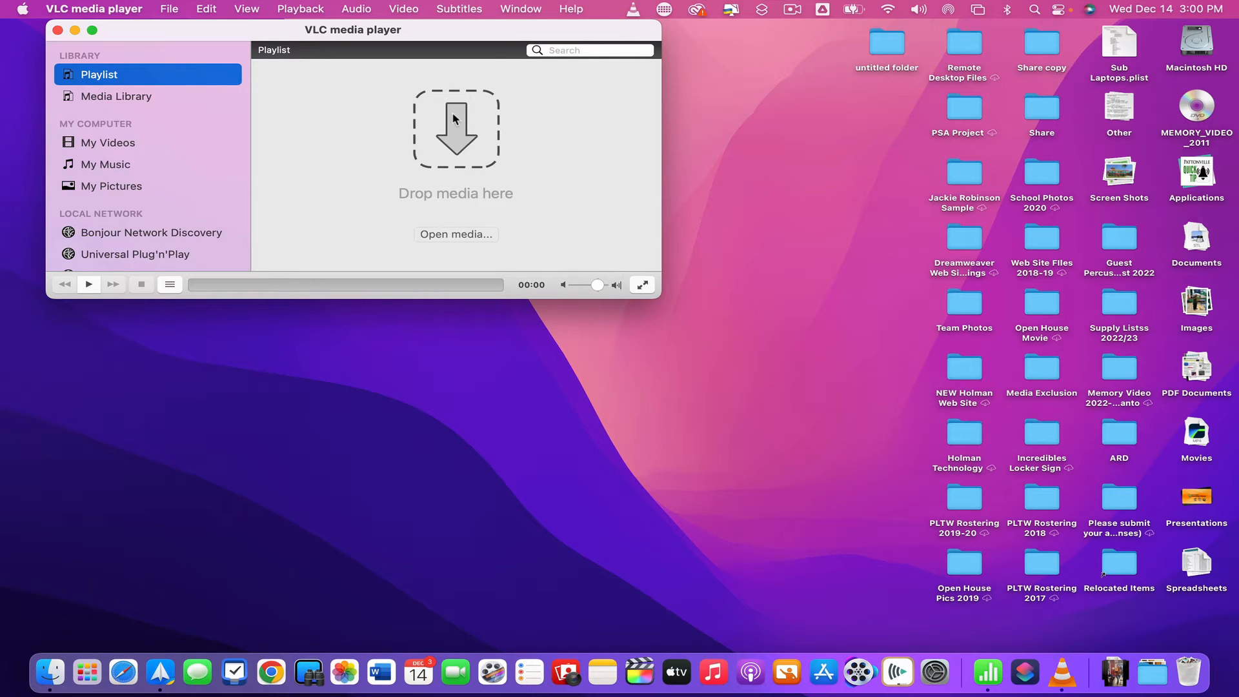
mouse_move(1063, 153)
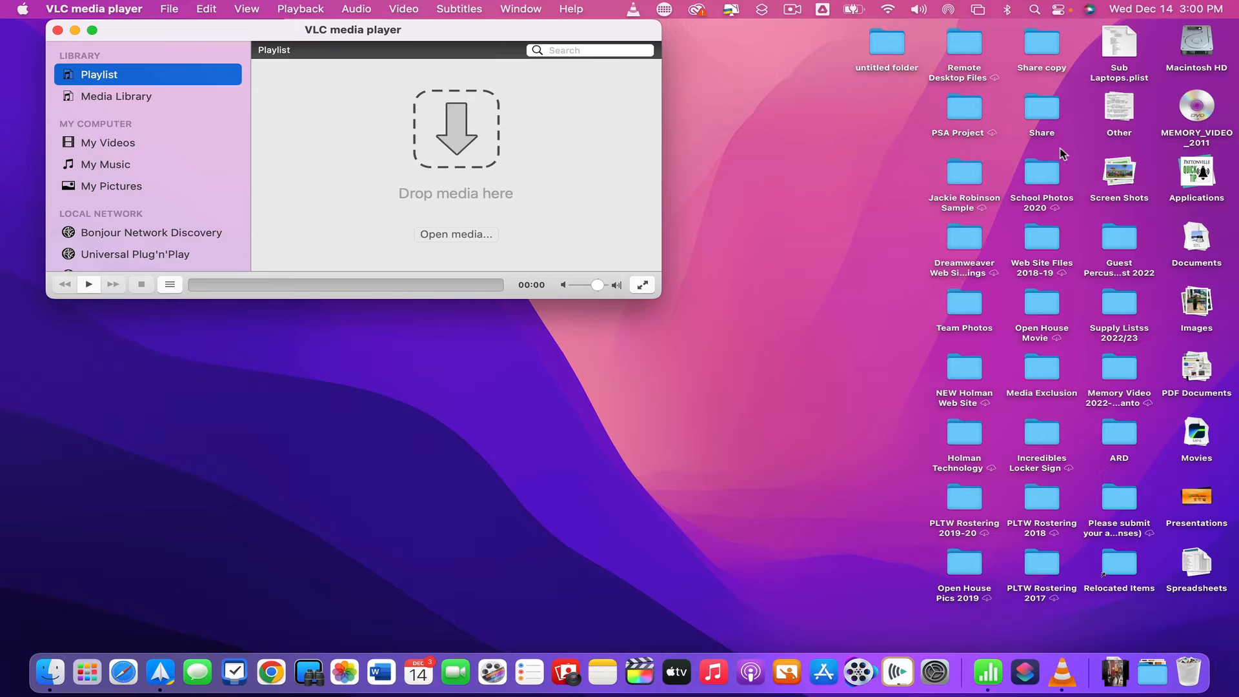
Step: Play the MEMORY_VIDEO_2011 disc from the VLC playlist and move its window toward the centre
click(1196, 109)
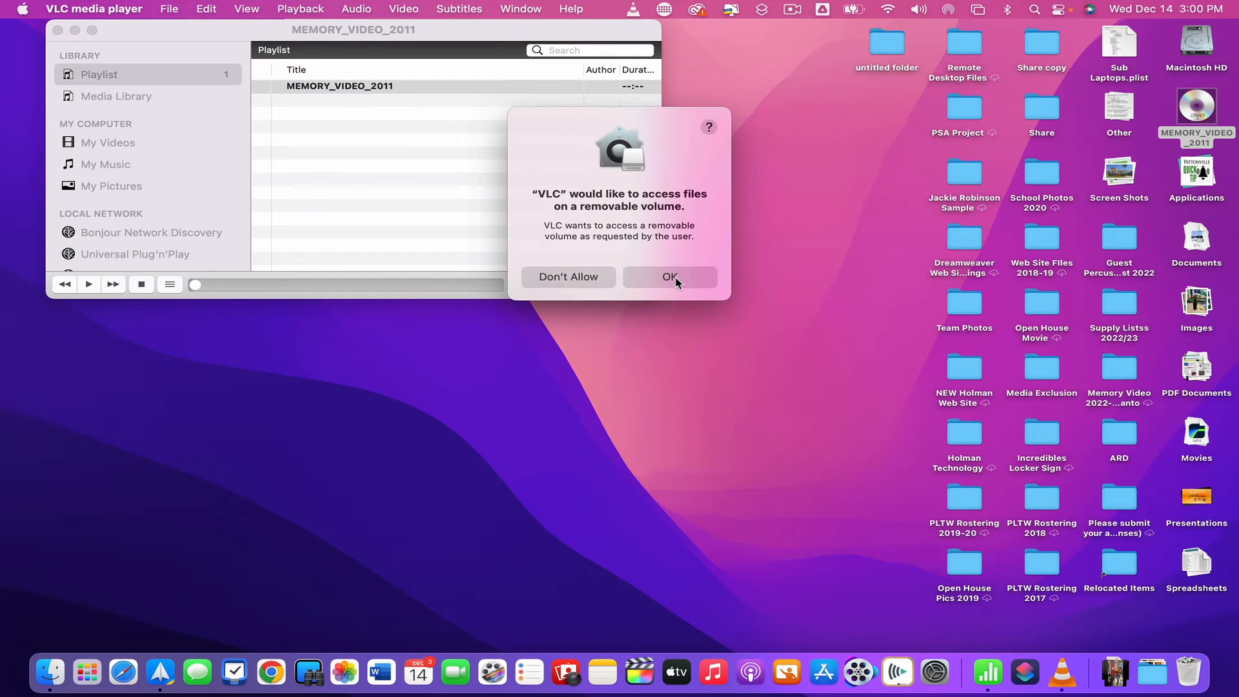
click(670, 276)
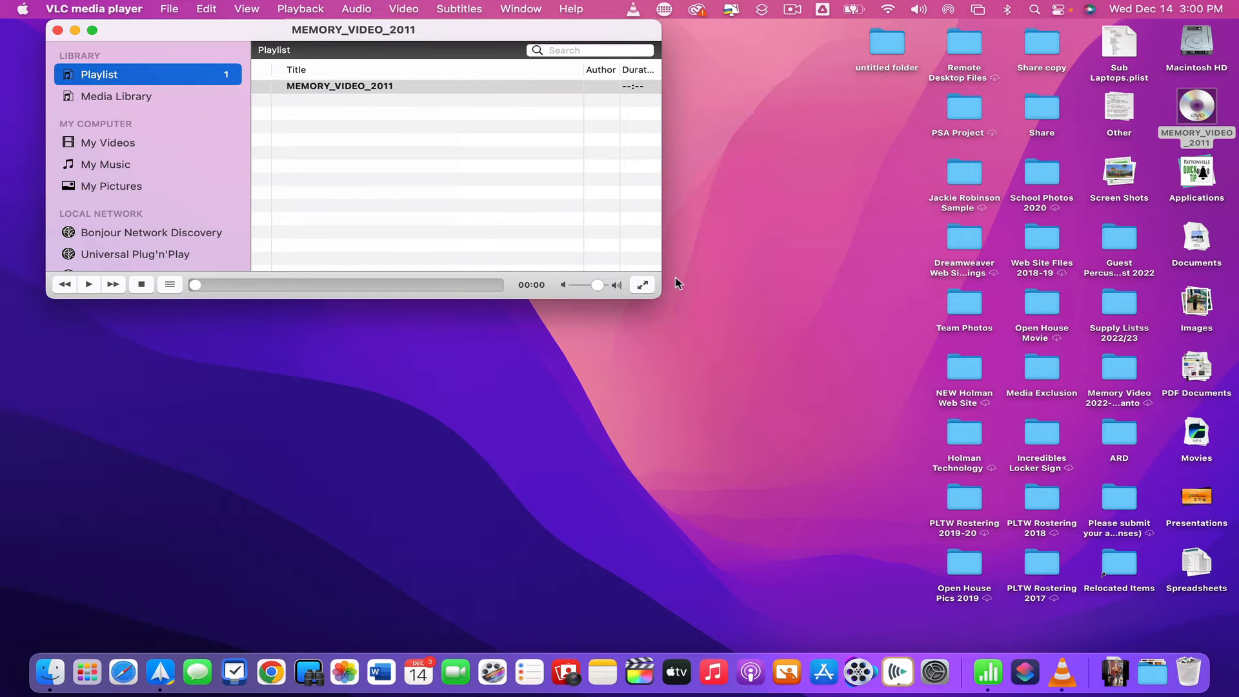
double_click(340, 85)
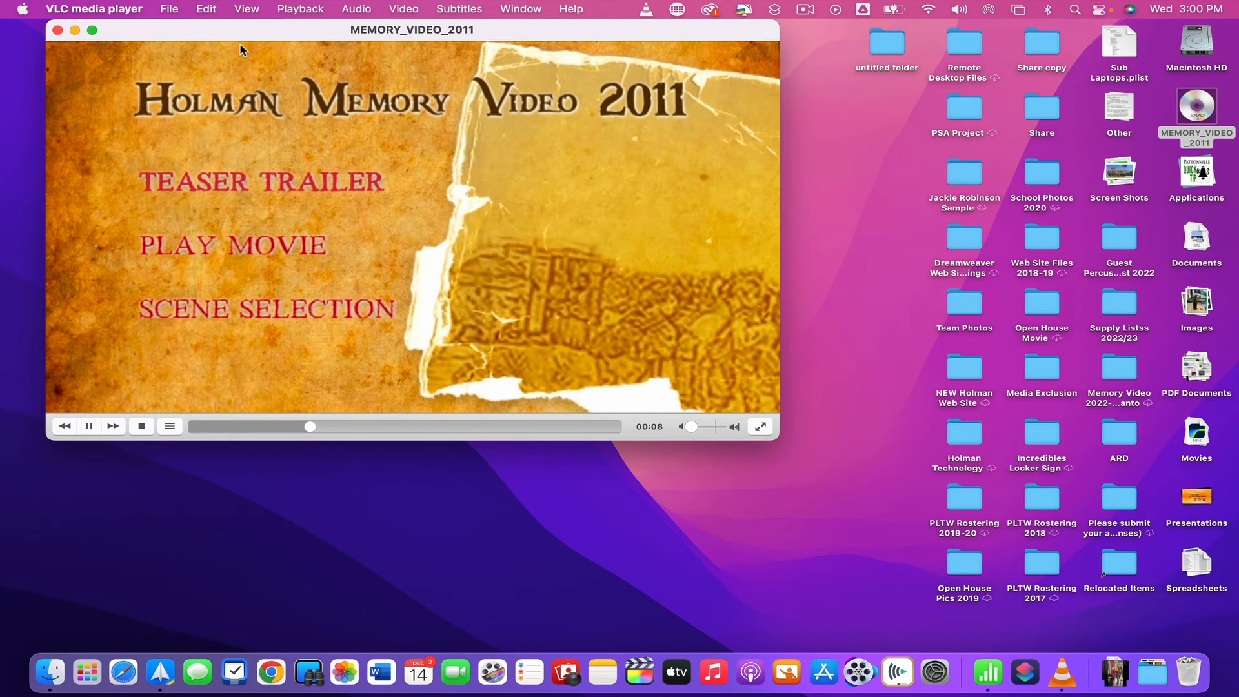
drag(412, 30, 452, 64)
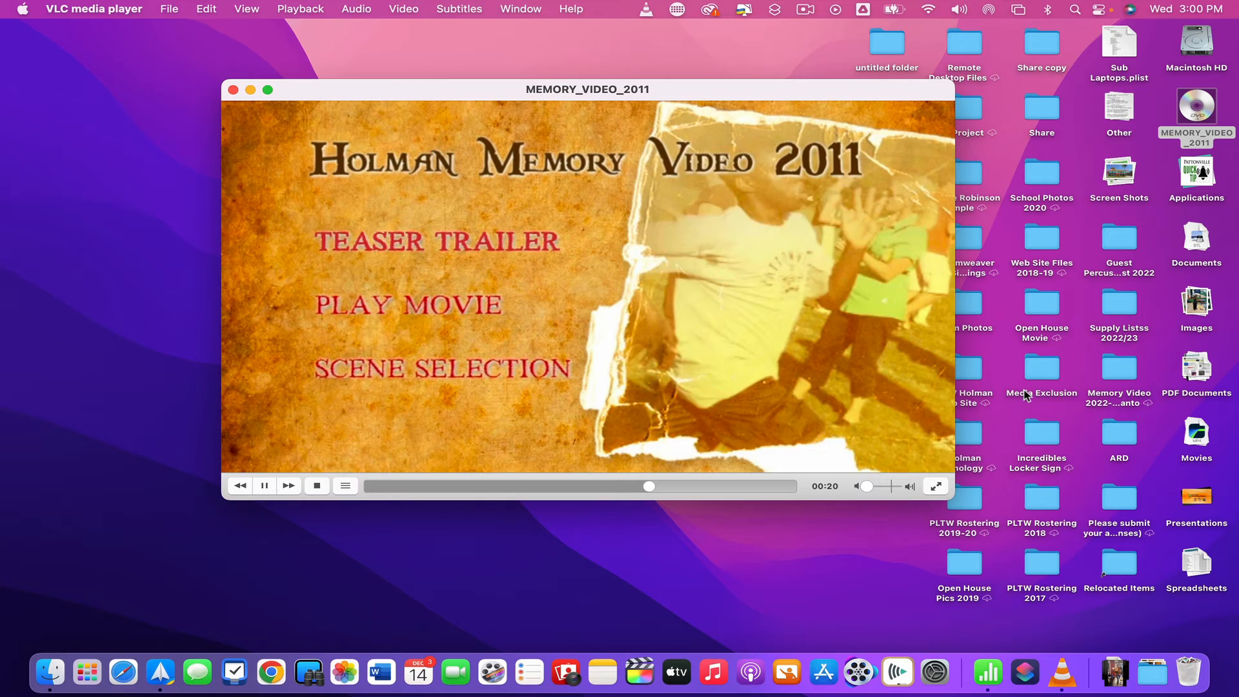
mouse_move(936, 487)
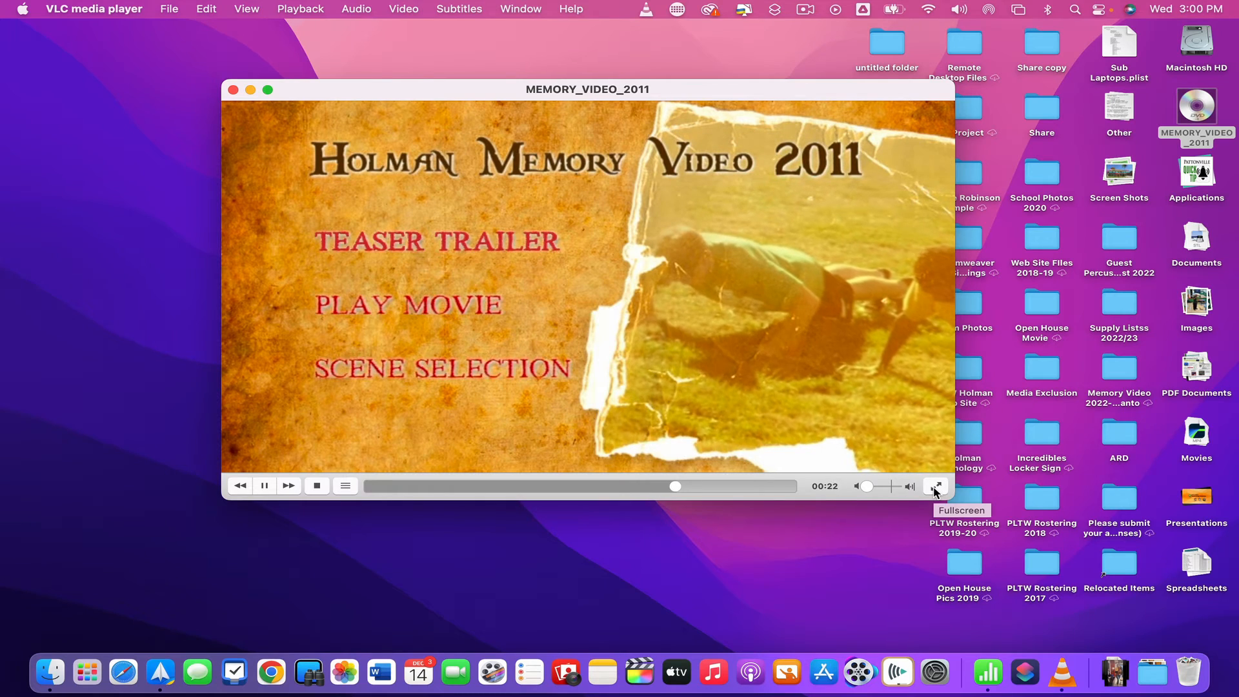
Step: Watch the Walker Studios intro in fullscreen, then return to windowed mode with playback paused
click(938, 486)
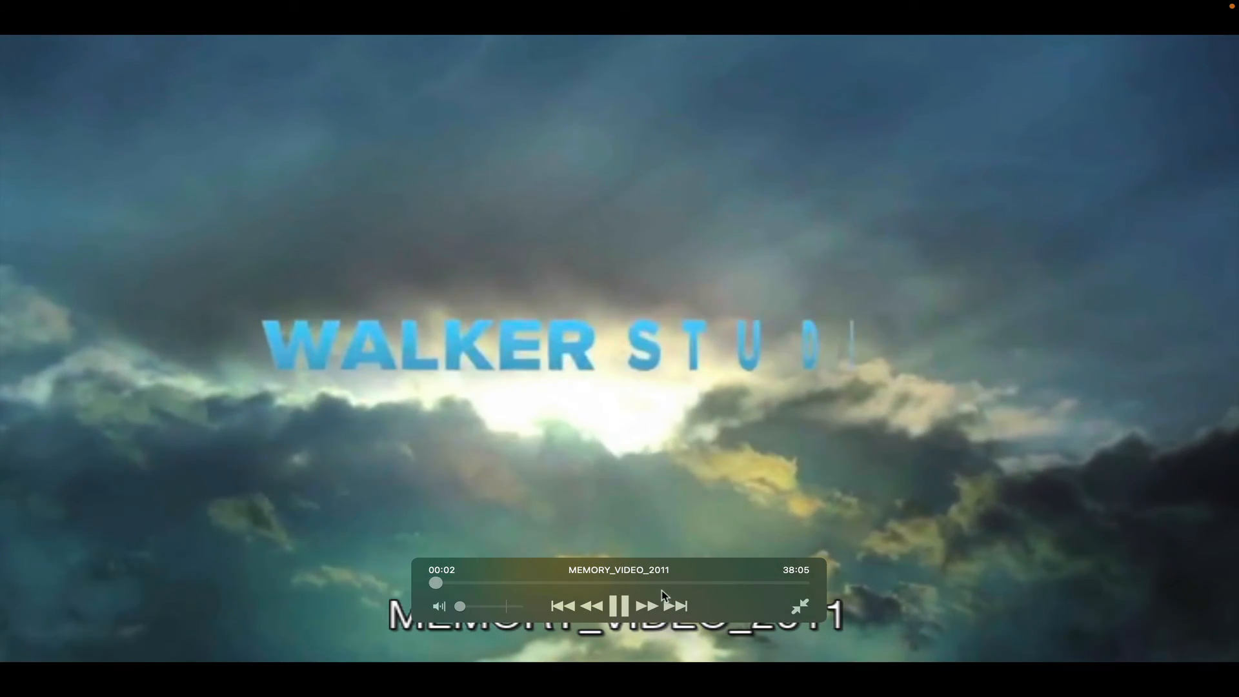
click(801, 607)
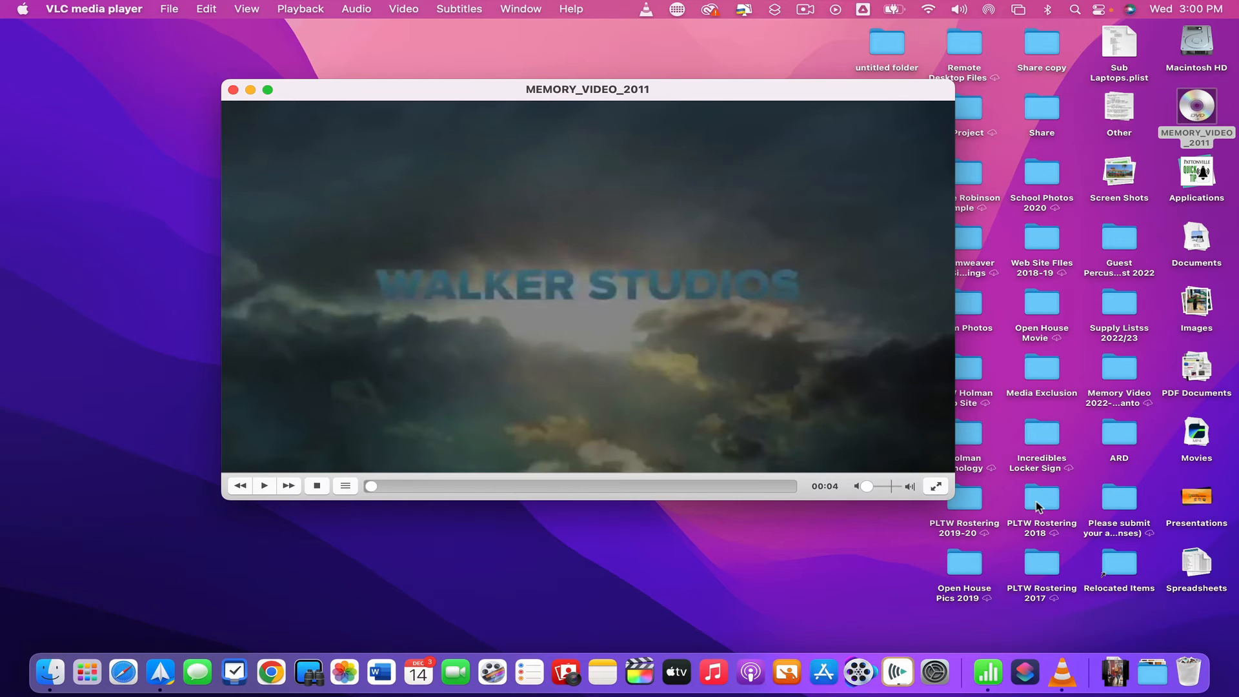
mouse_move(134, 42)
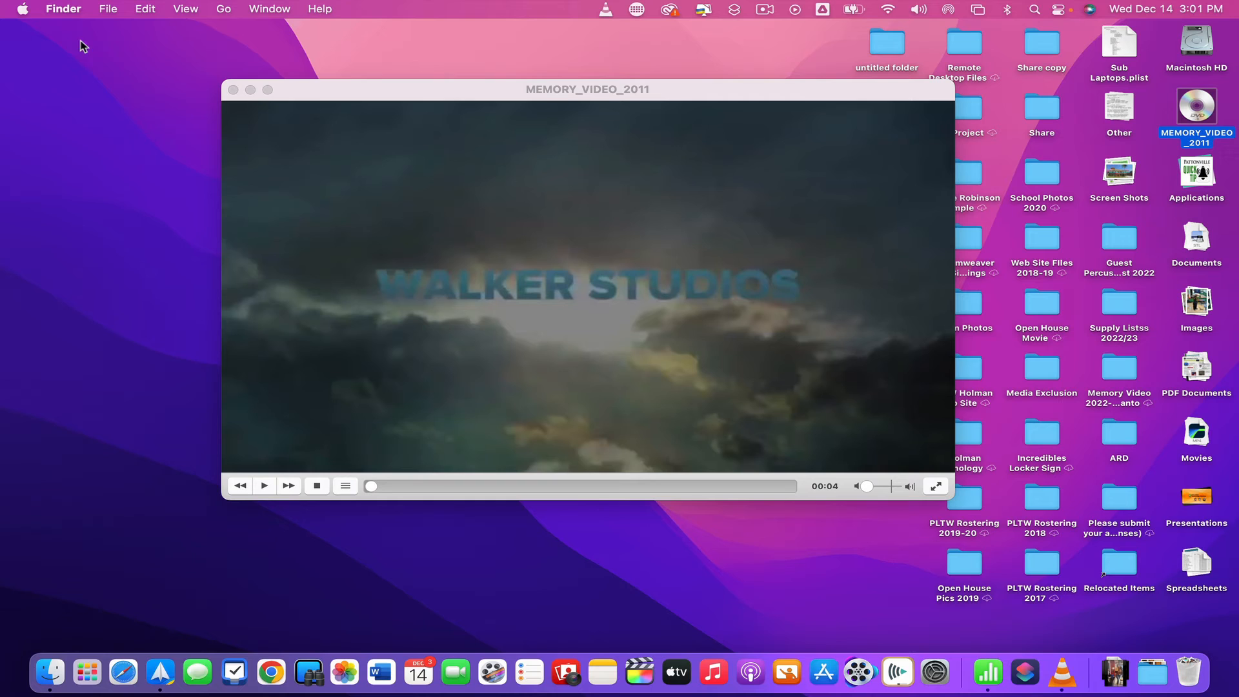
Step: Show the CDs & DVDs pane of System Preferences via the Apple menu
click(22, 9)
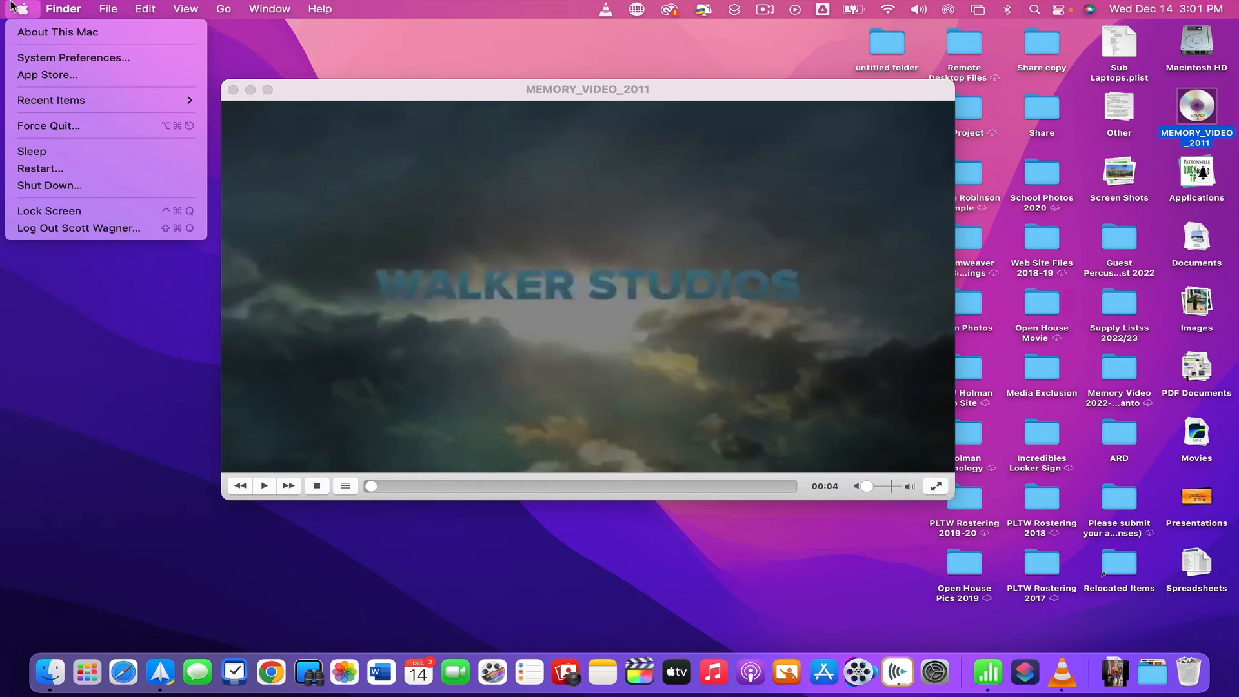
mouse_move(72, 57)
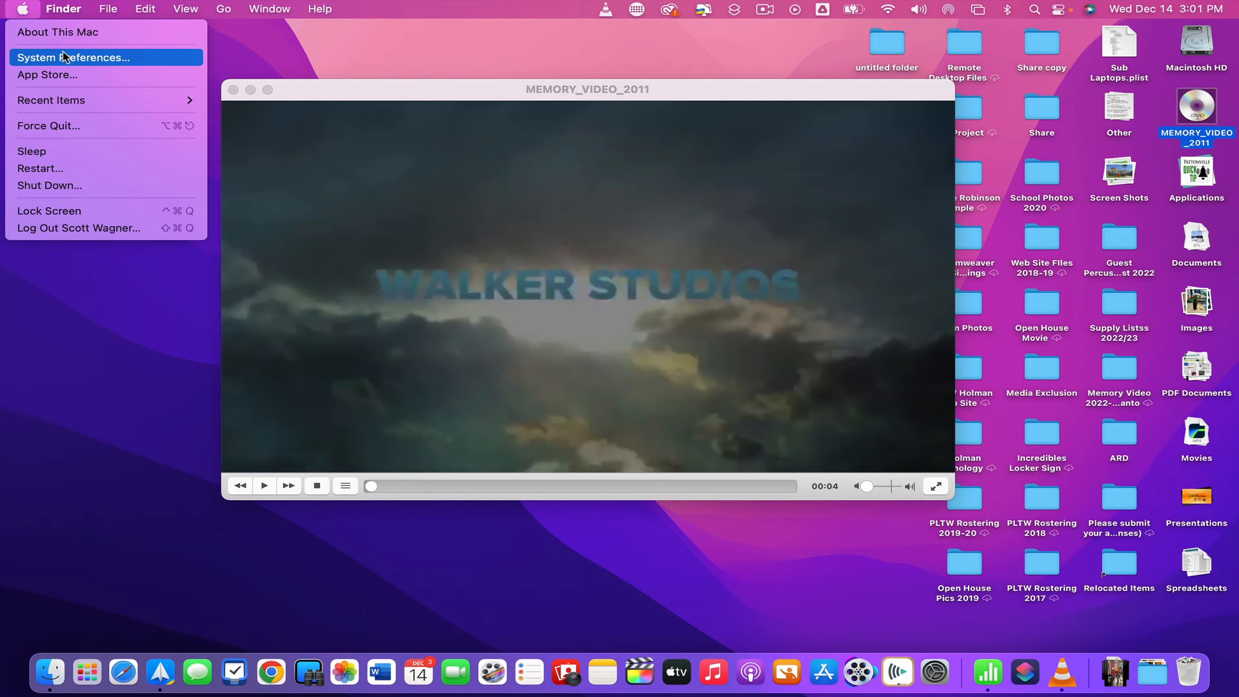
click(75, 56)
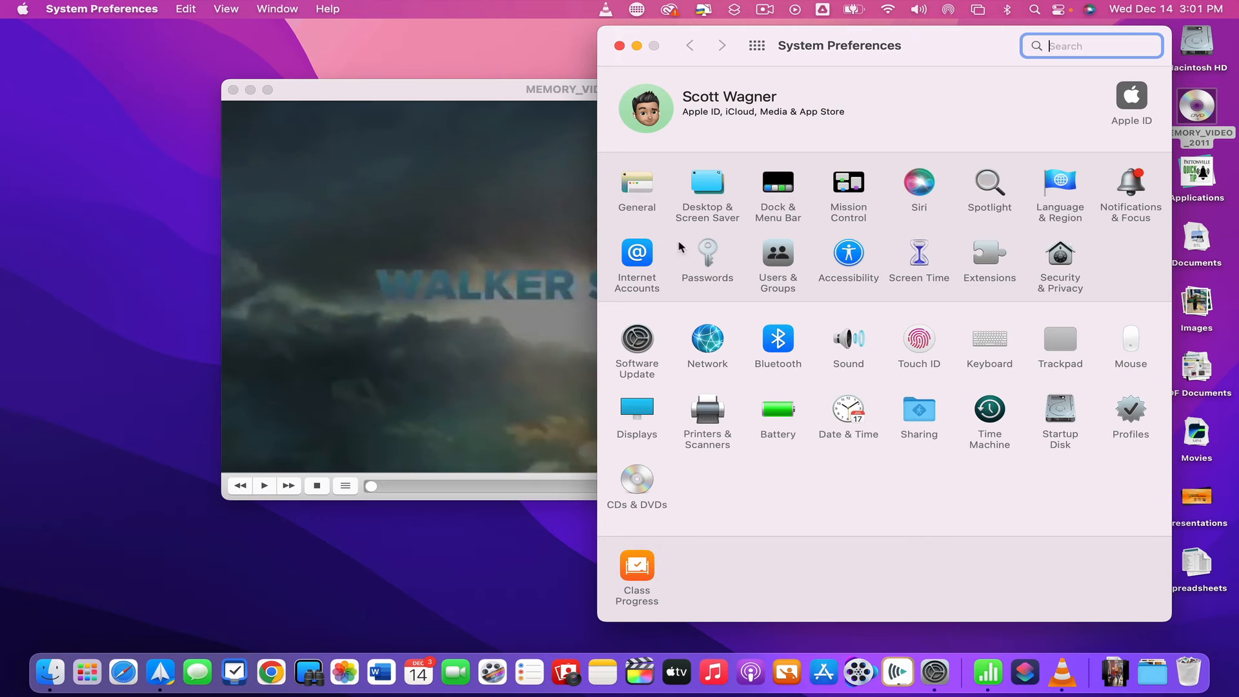
click(636, 484)
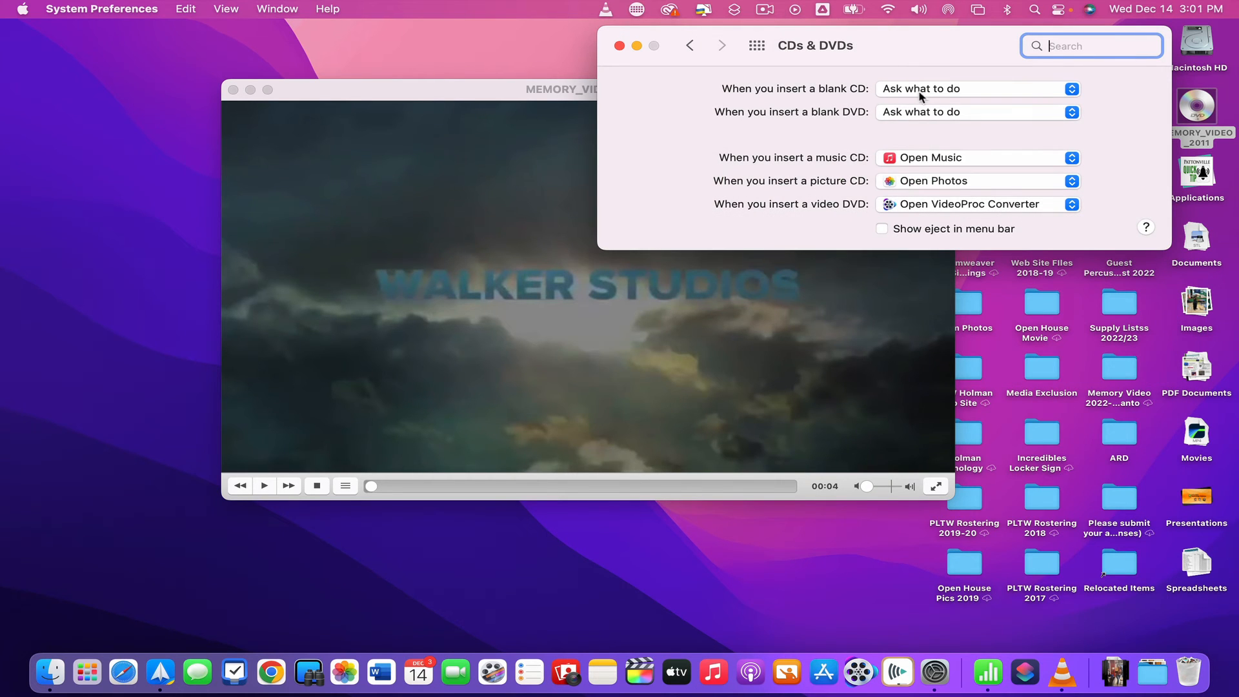
mouse_move(853, 205)
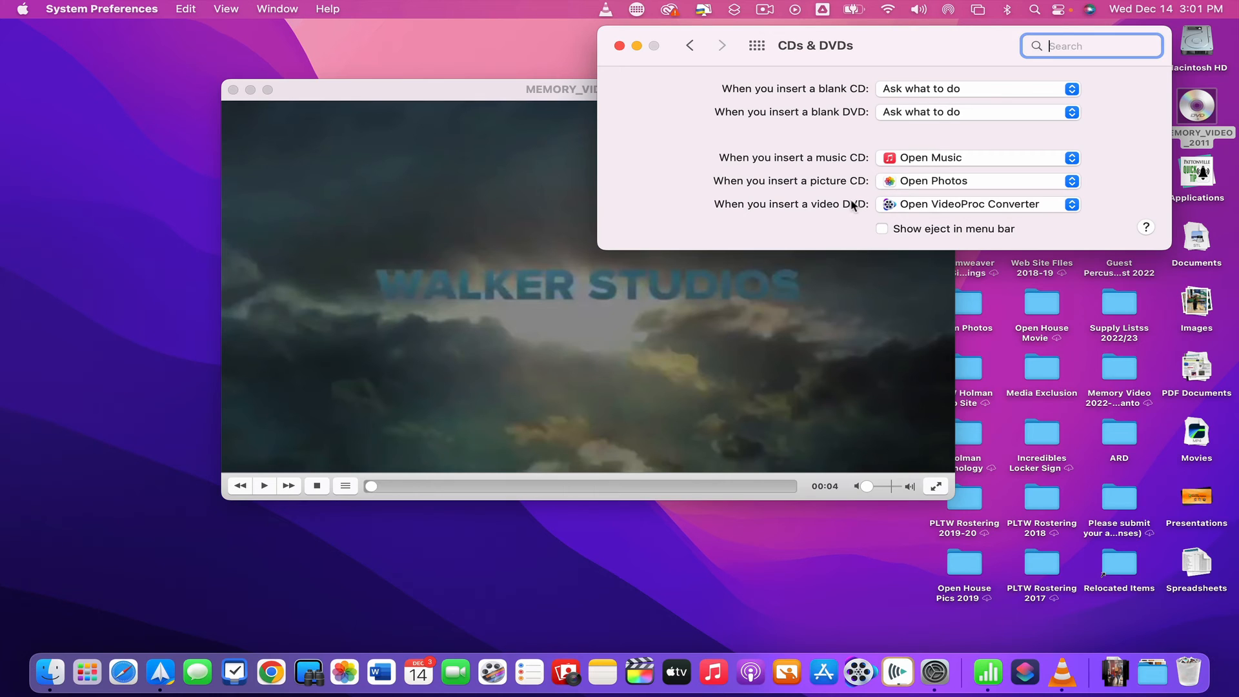
mouse_move(445, 248)
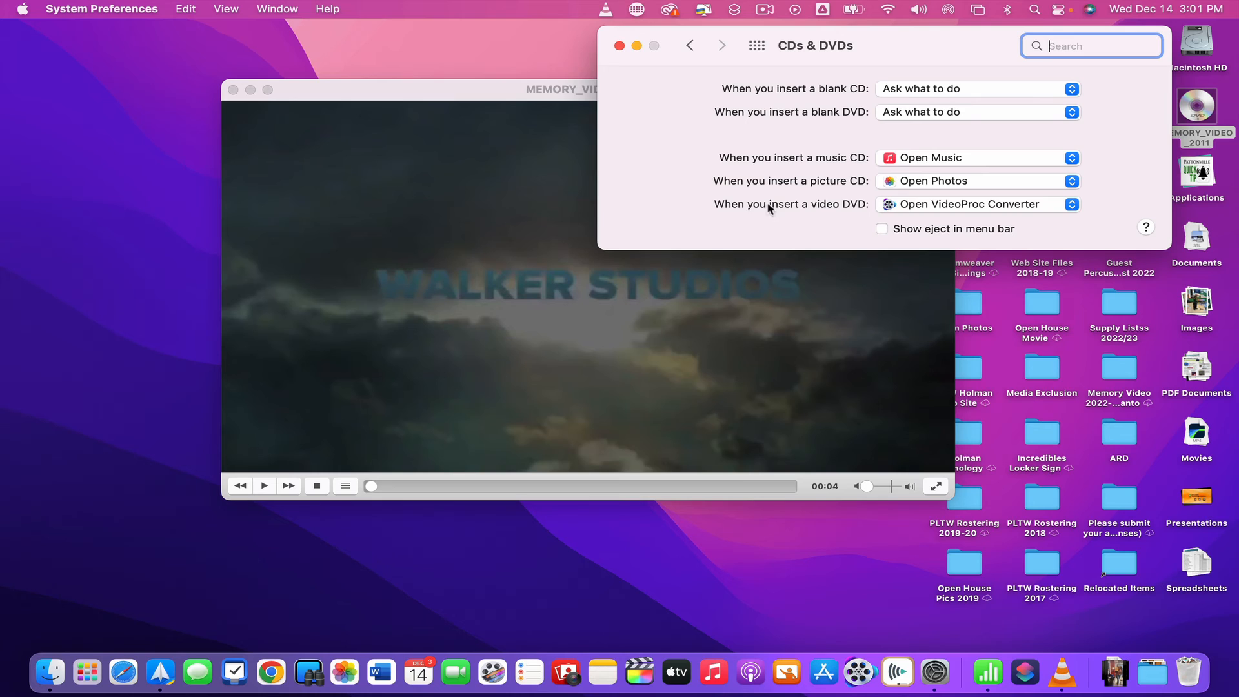
mouse_move(860, 209)
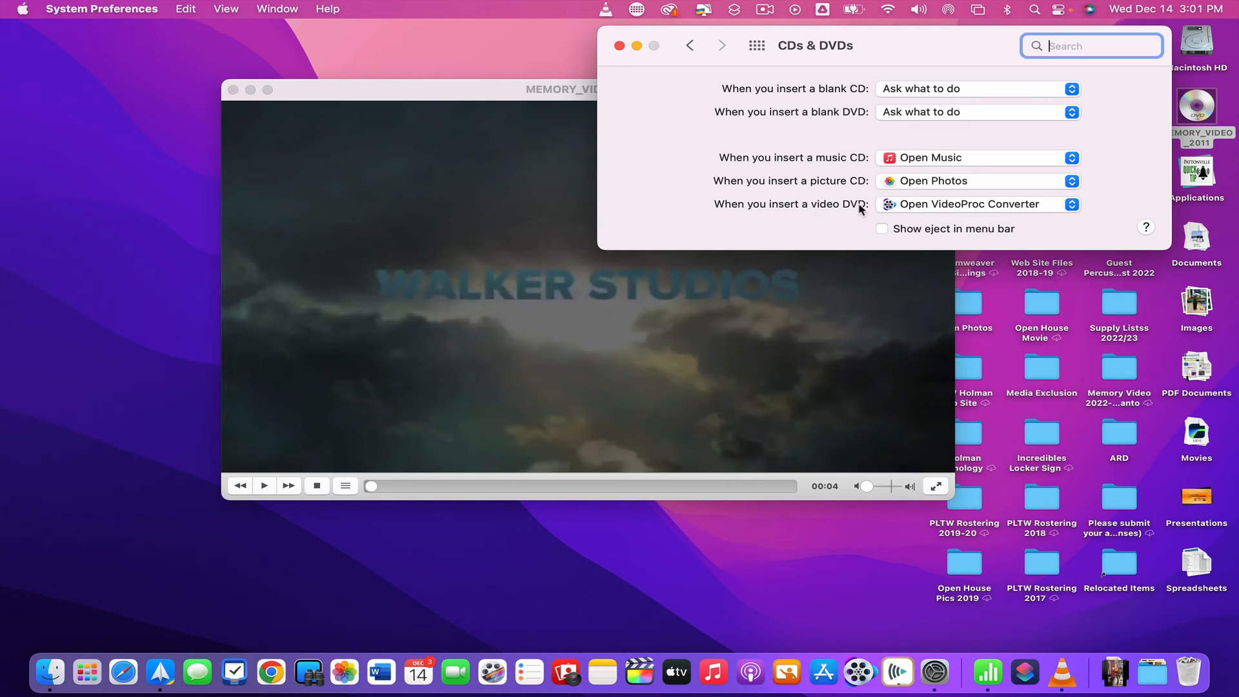
Step: Set video DVDs to open VLC and close System Preferences
click(1072, 204)
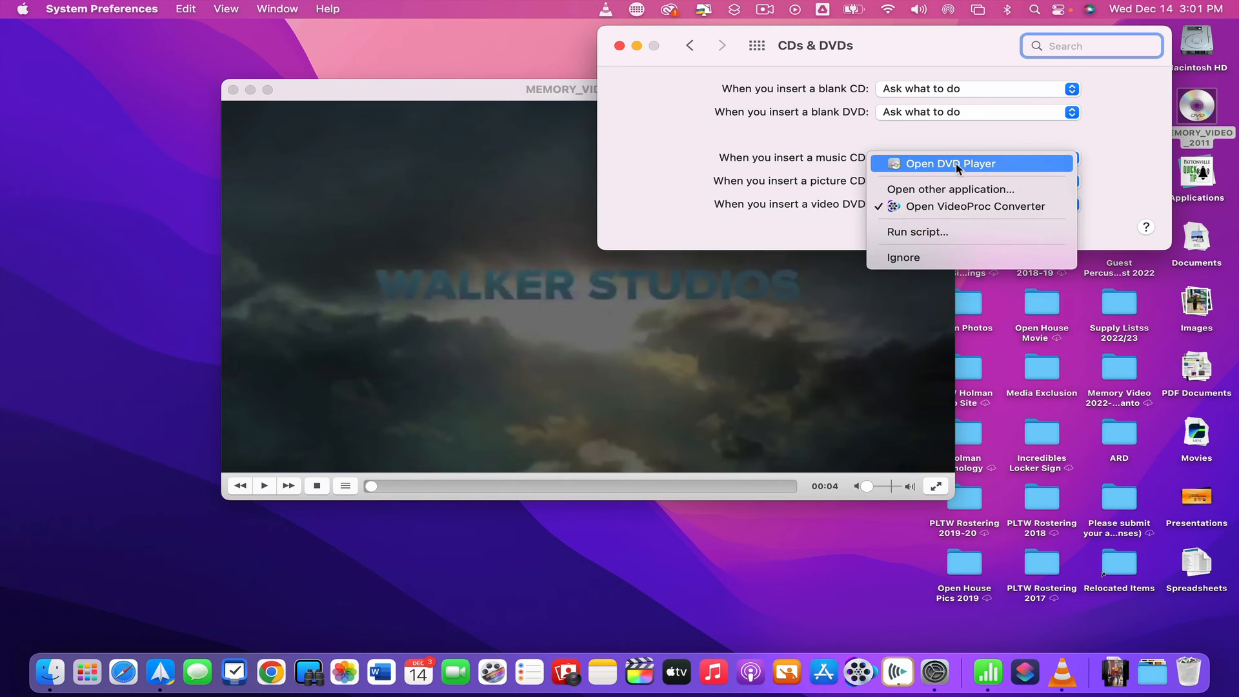
mouse_move(1015, 168)
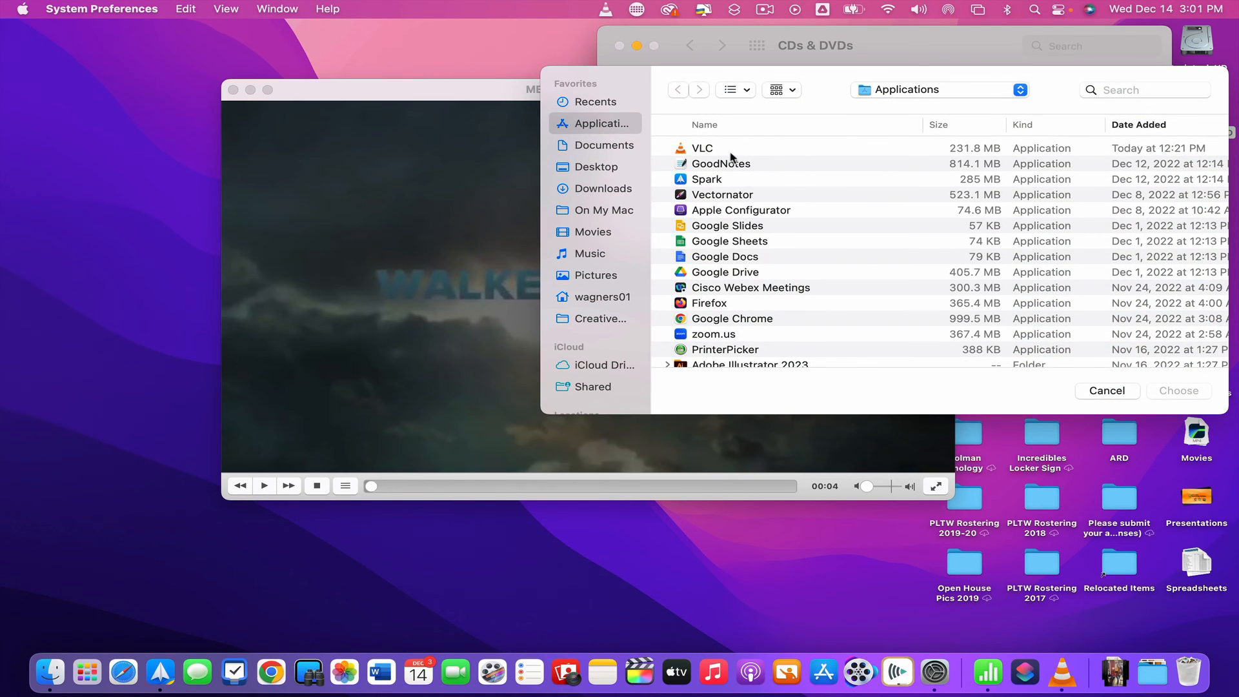
click(703, 147)
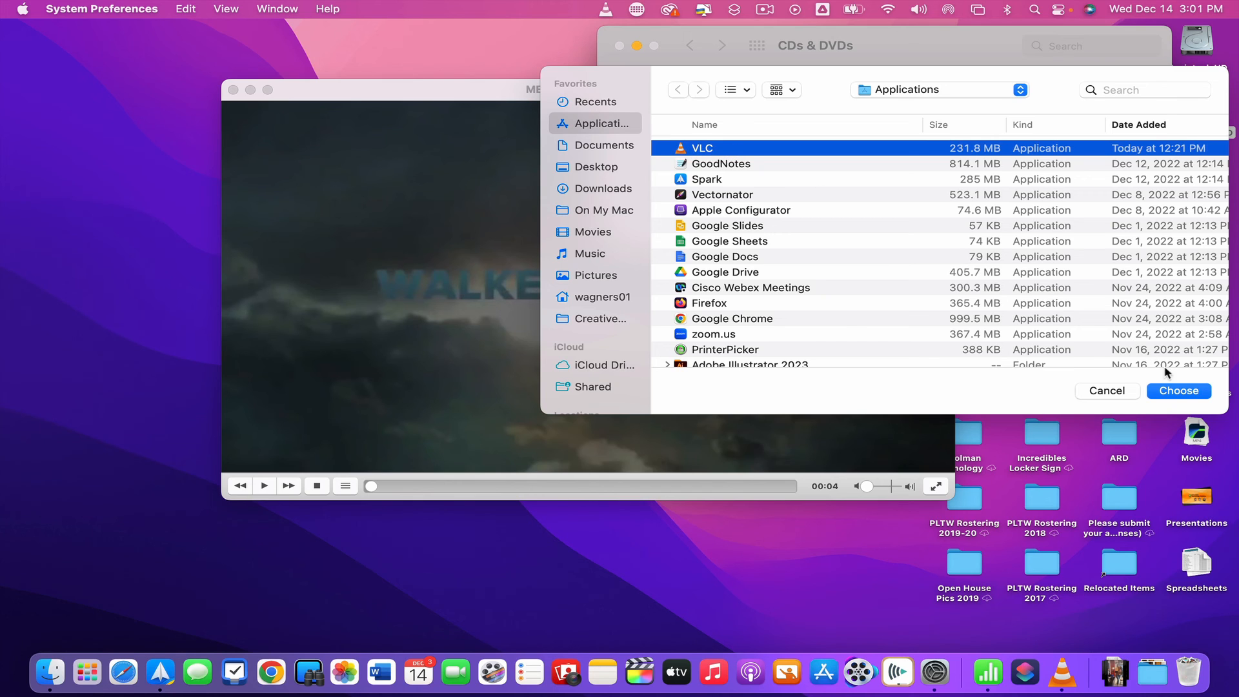
click(1179, 389)
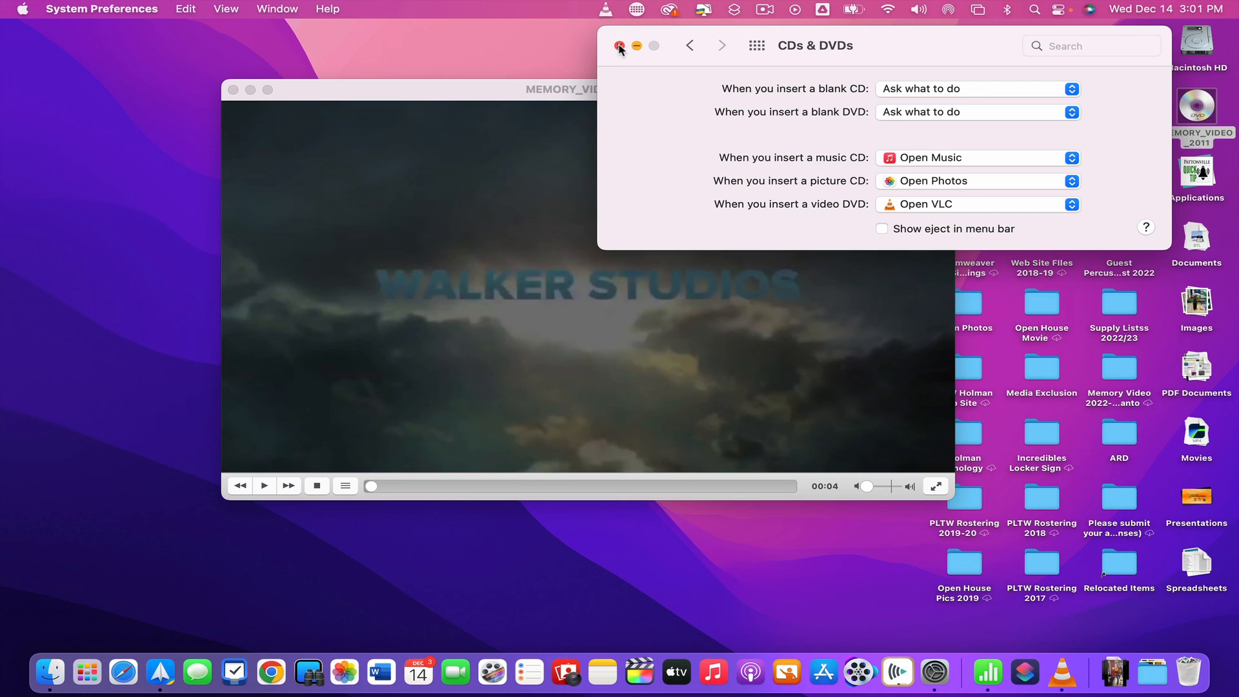
click(621, 45)
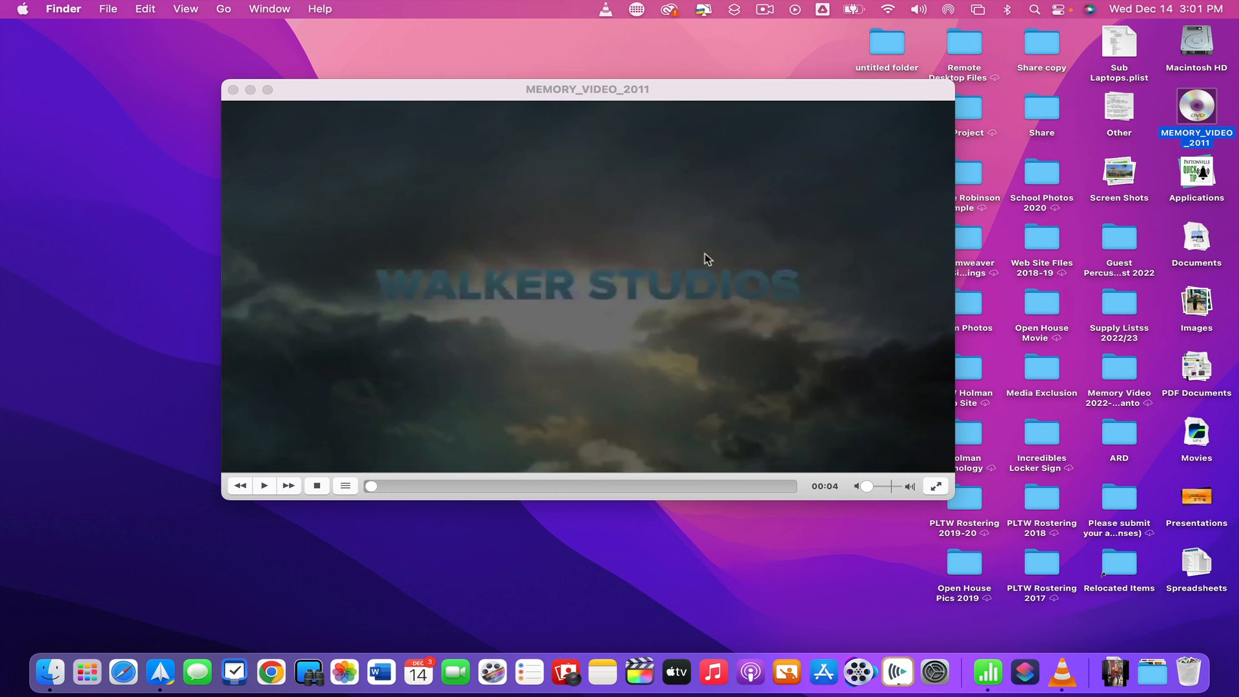
mouse_move(528, 202)
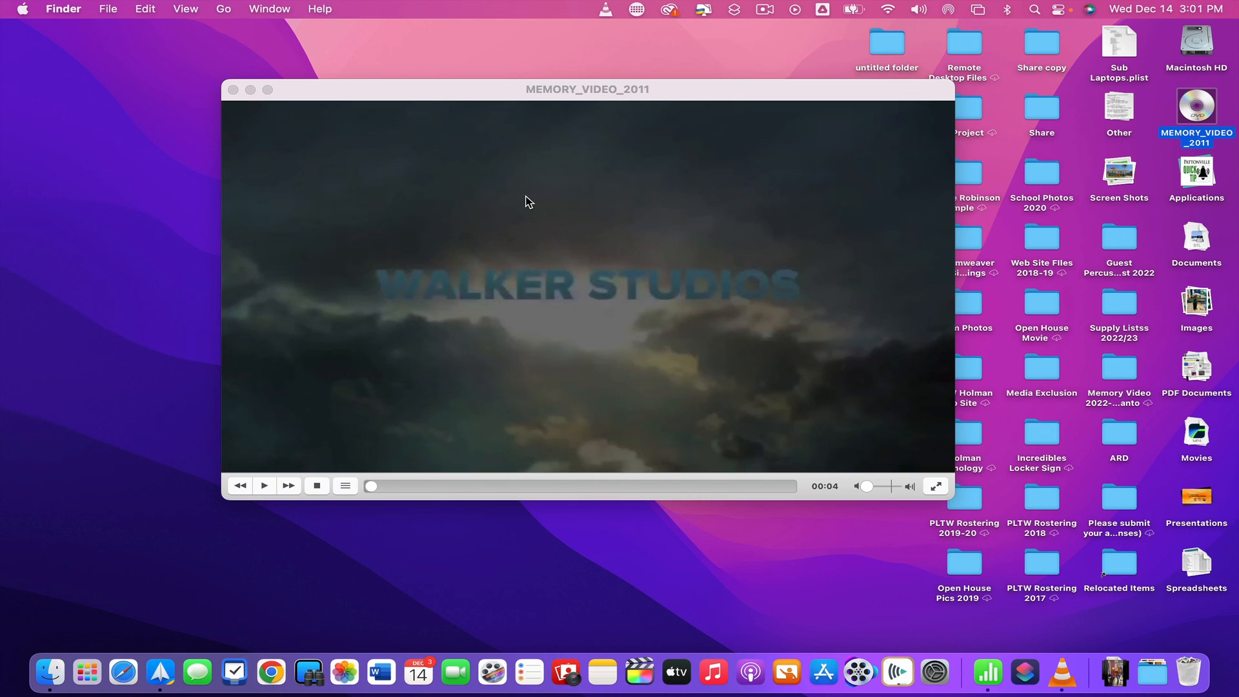
mouse_move(823, 6)
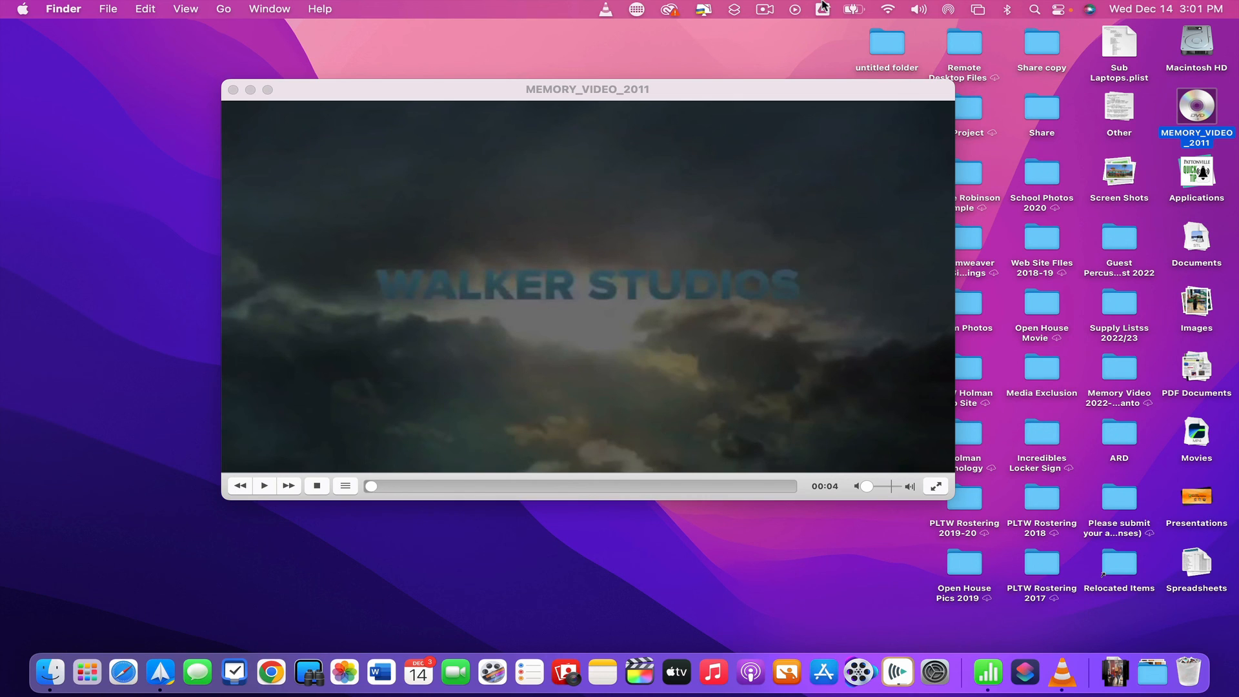